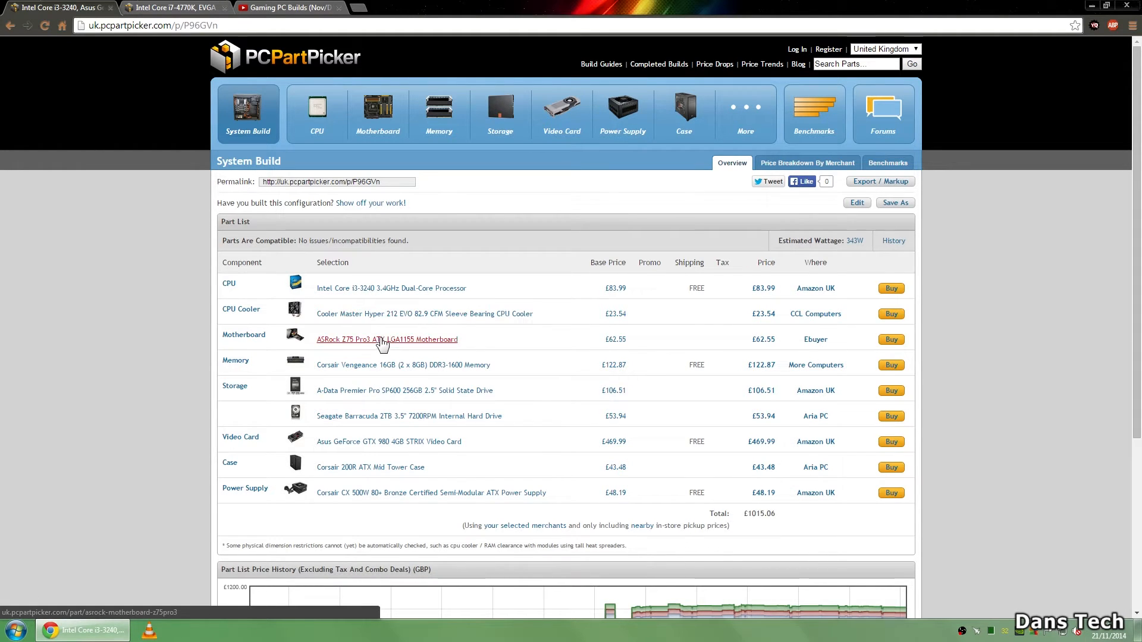
{"action": "mouse_move", "coordinate": [765, 339]}
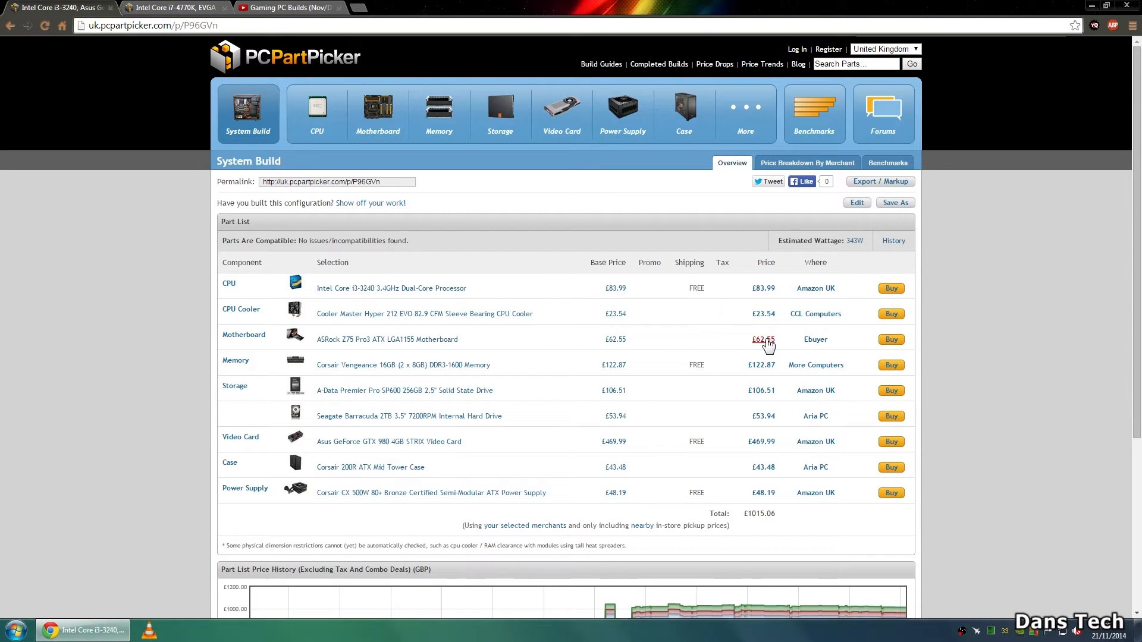
{"action": "mouse_move", "coordinate": [403, 365]}
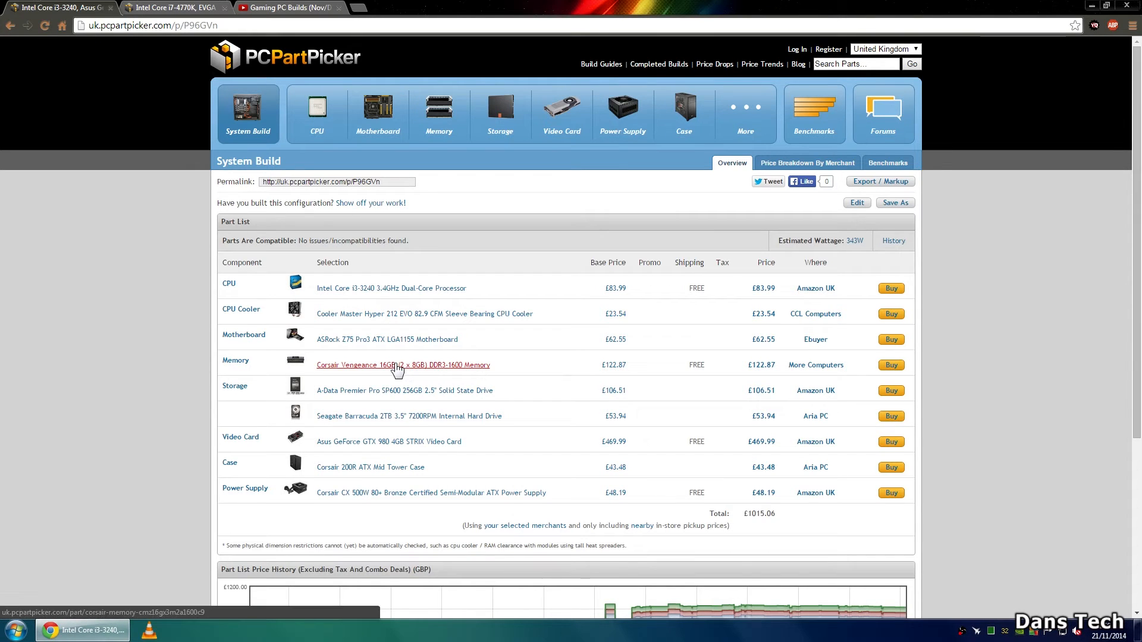
{"action": "mouse_move", "coordinate": [386, 382]}
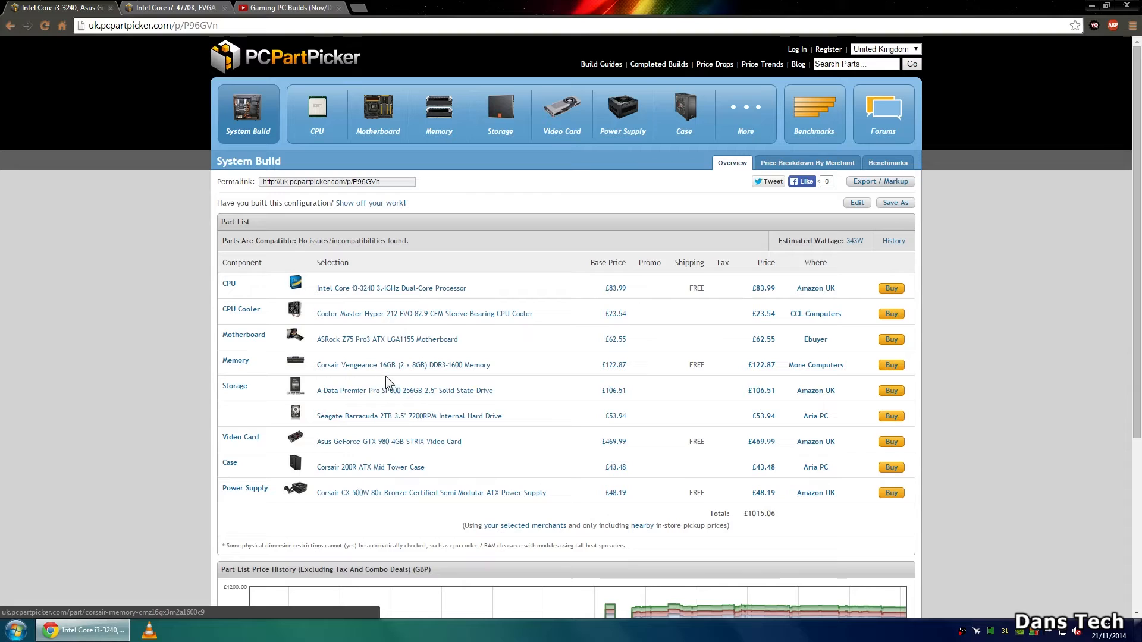
{"action": "mouse_move", "coordinate": [365, 409]}
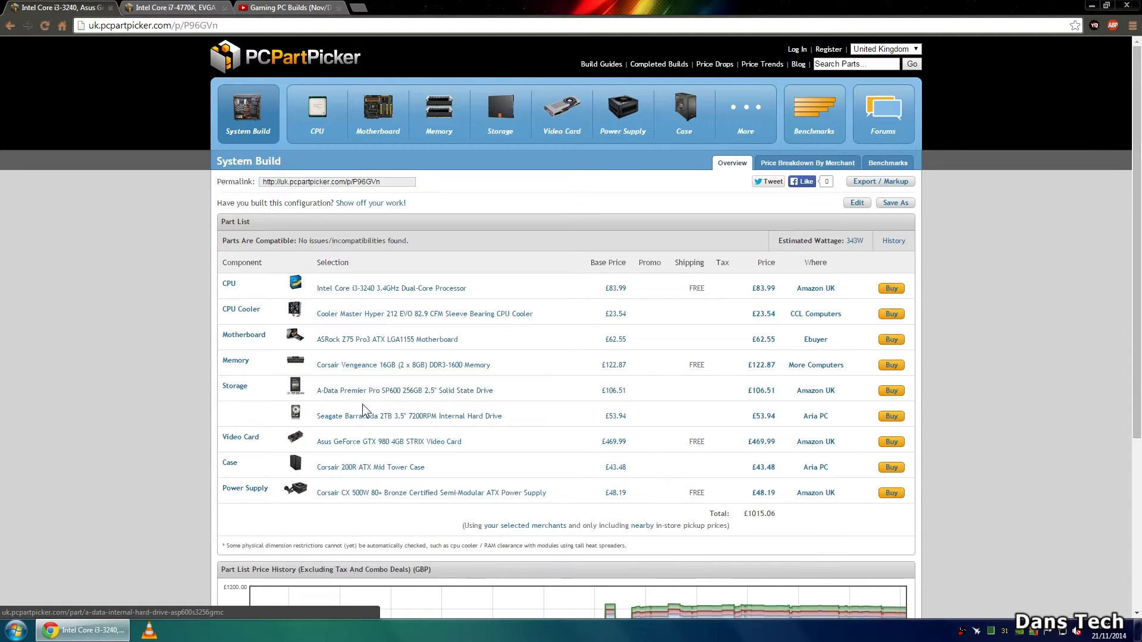
{"action": "mouse_move", "coordinate": [378, 441]}
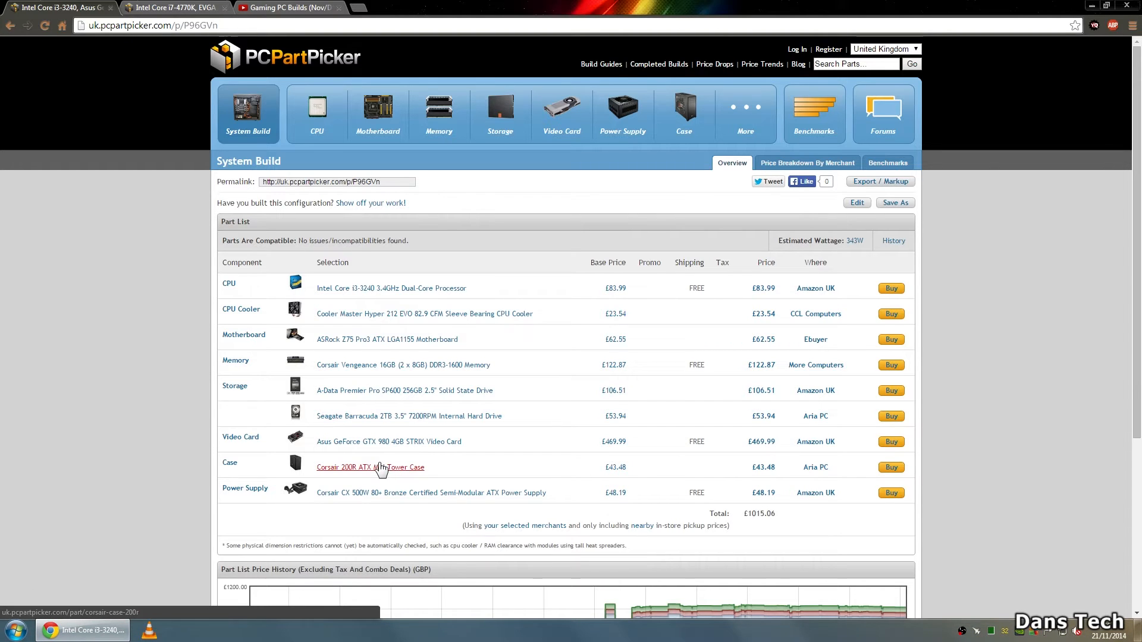
{"action": "mouse_move", "coordinate": [363, 504]}
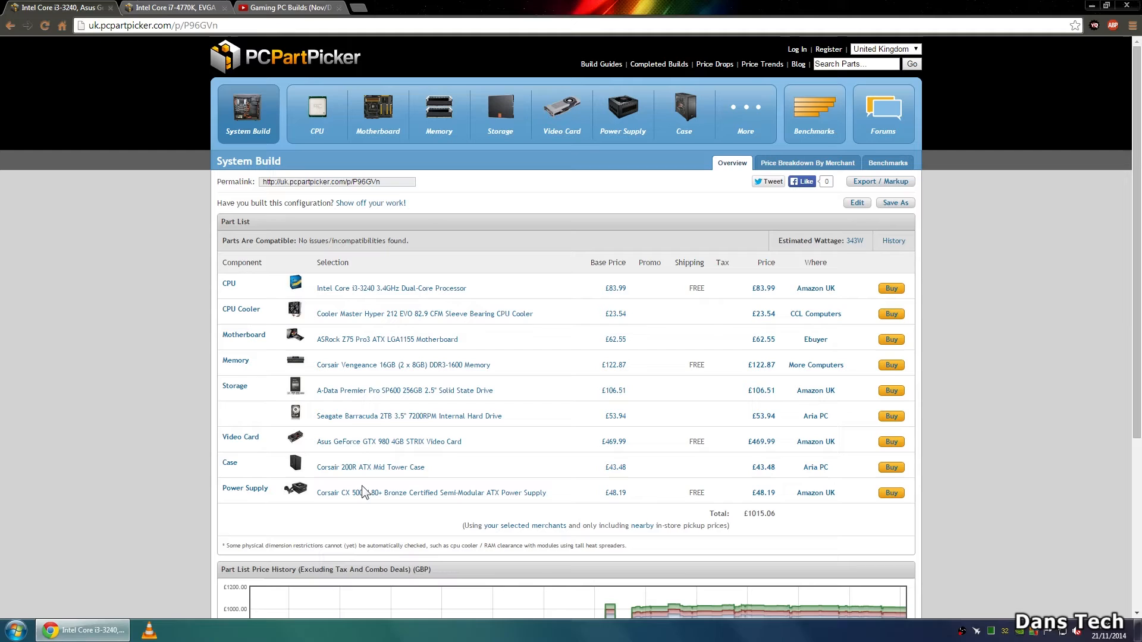
{"action": "mouse_move", "coordinate": [369, 487]}
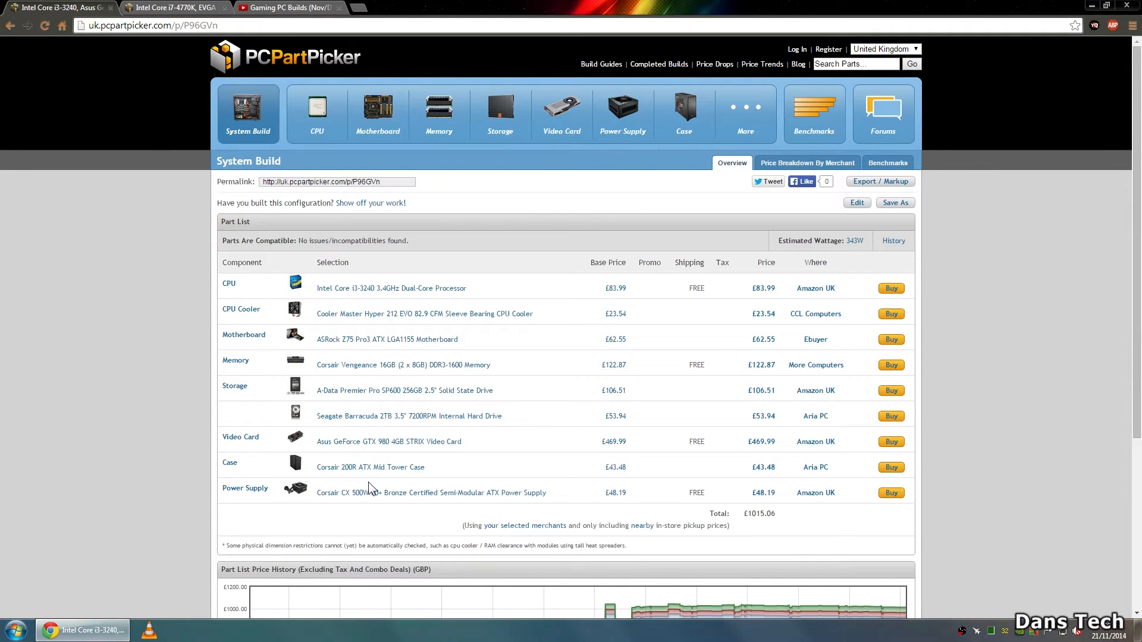
{"action": "mouse_move", "coordinate": [469, 443]}
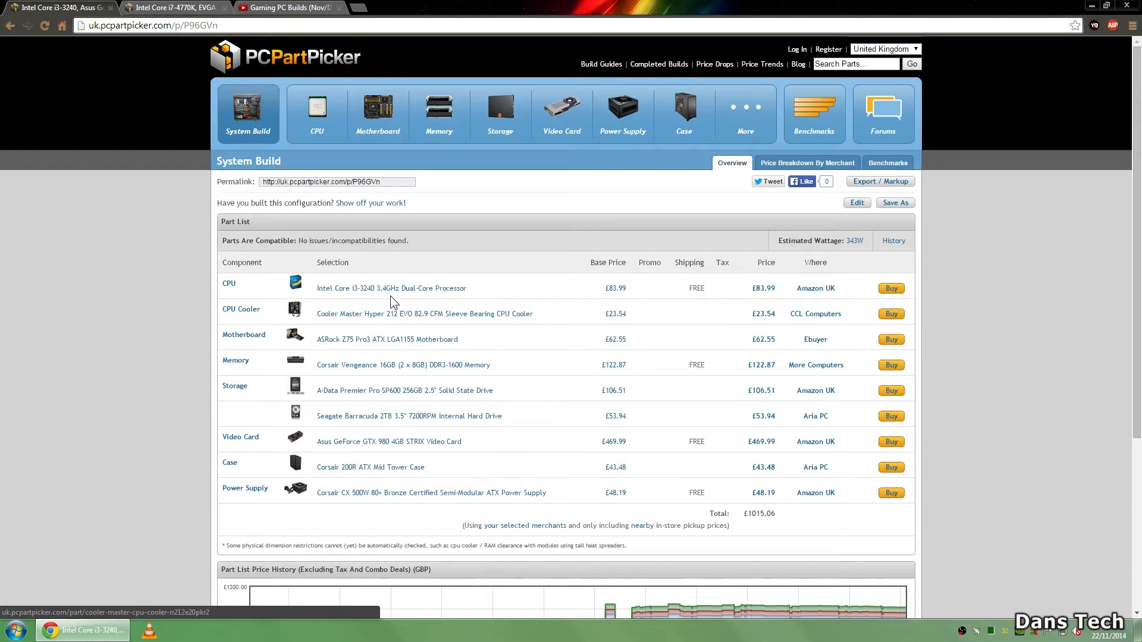
{"action": "mouse_move", "coordinate": [391, 288]}
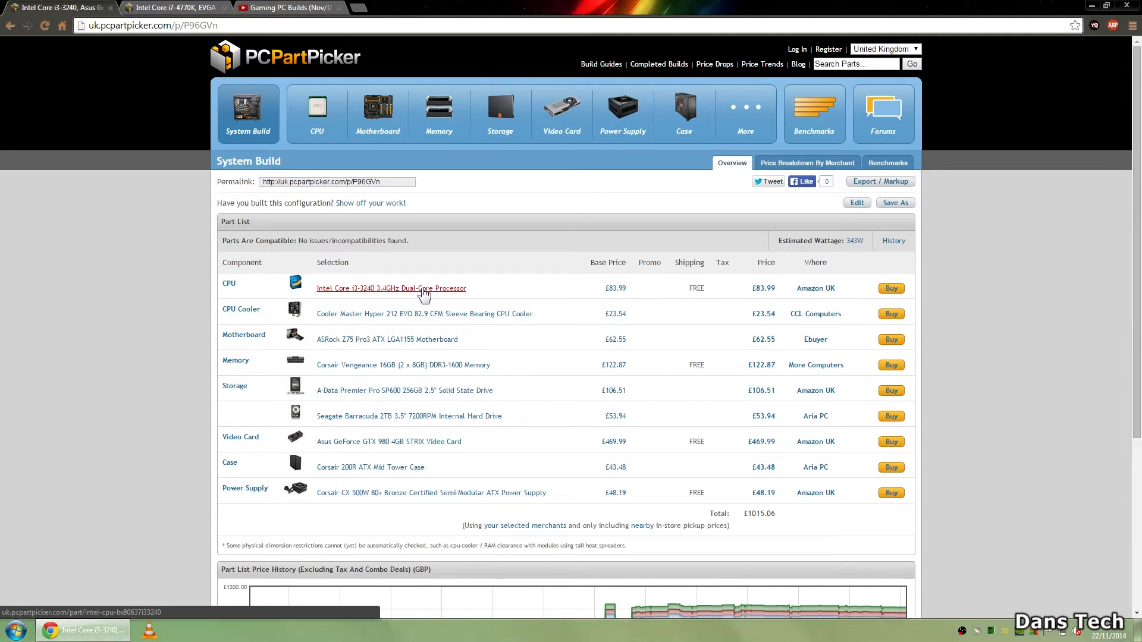
{"action": "mouse_move", "coordinate": [388, 441]}
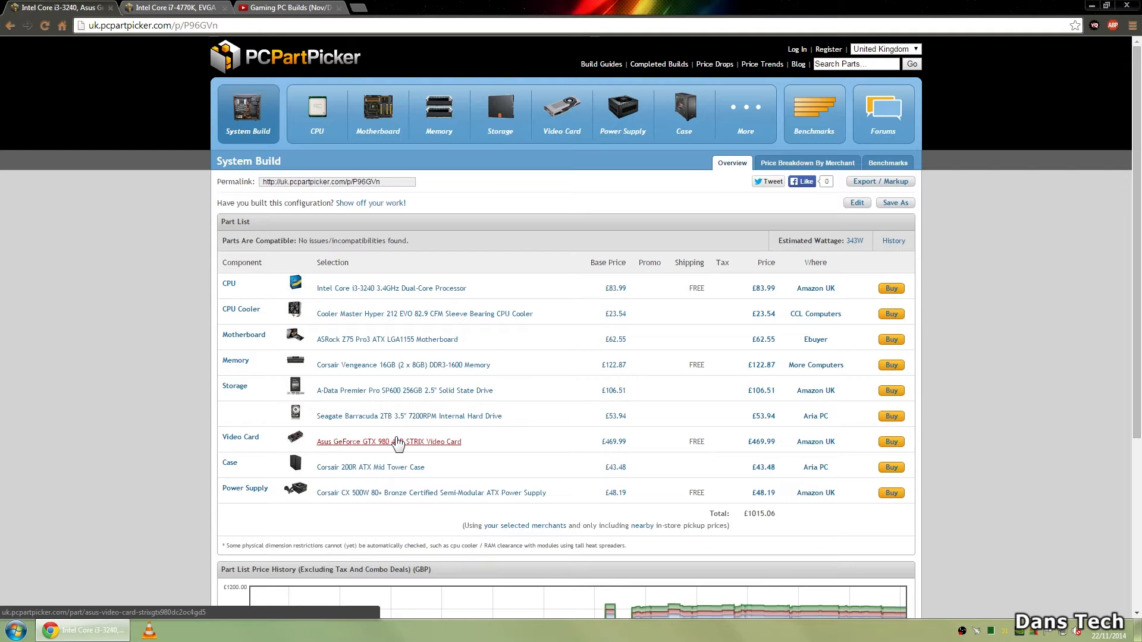
Check the current build's estimated wattage breakdown, then switch to the i7-4770K build (£645.65, 248W)
{"action": "left_click", "coordinate": [978, 630]}
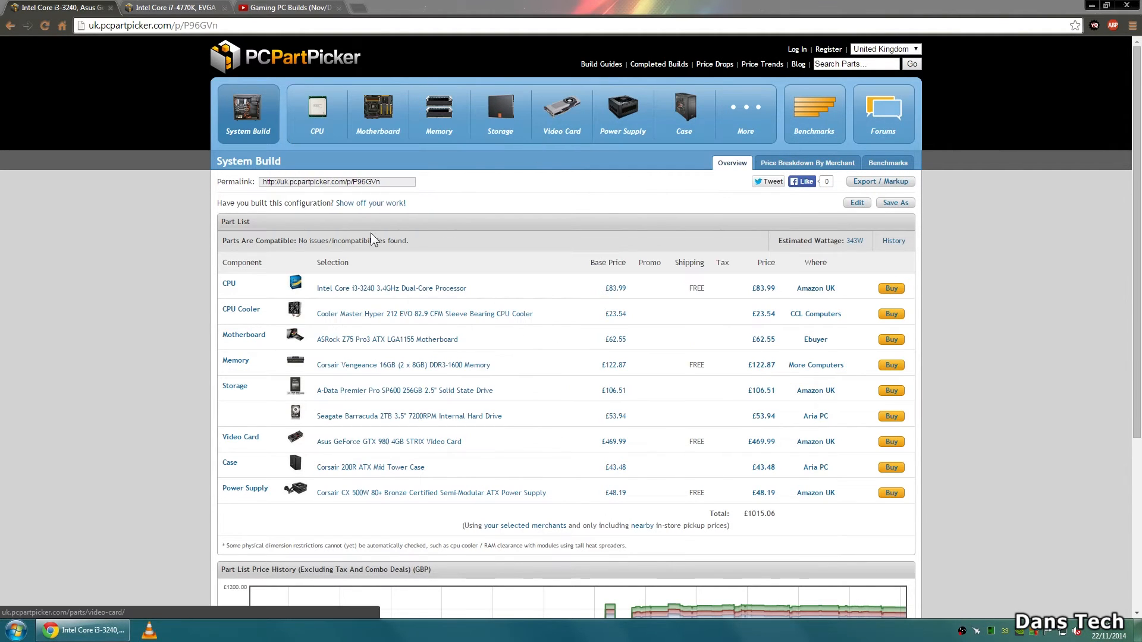
{"action": "mouse_move", "coordinate": [140, 351]}
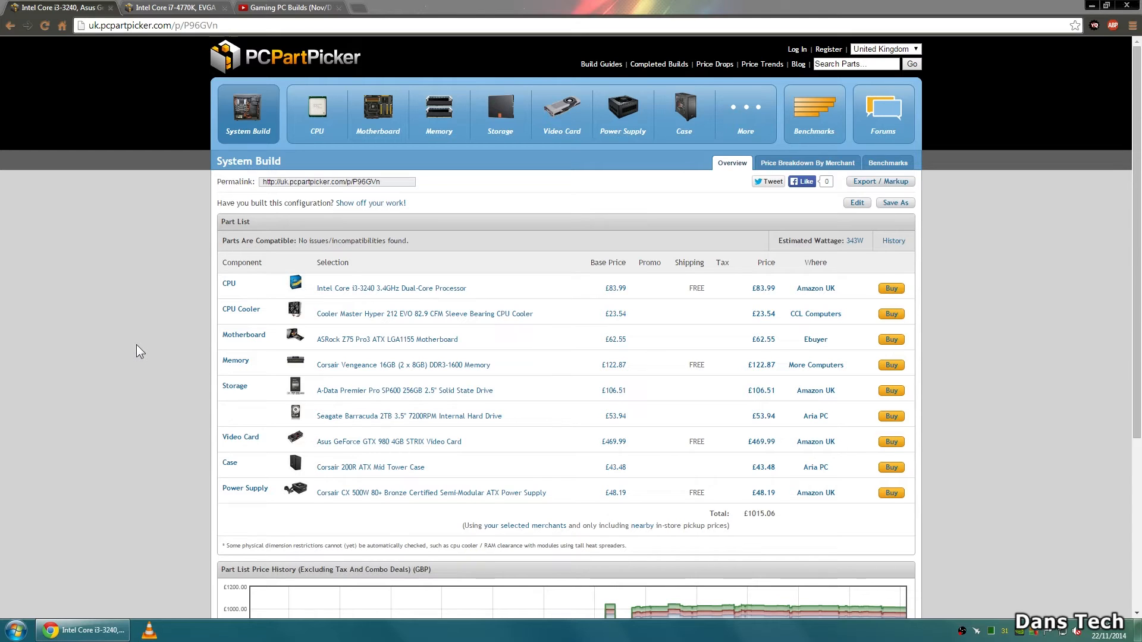
{"action": "mouse_move", "coordinate": [357, 307]}
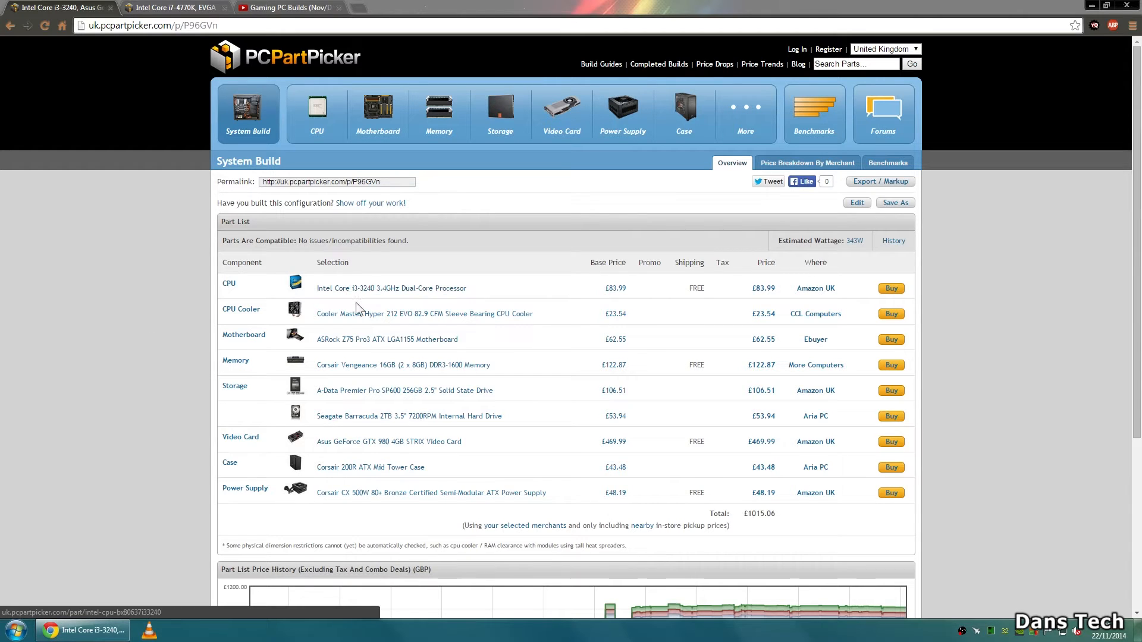
{"action": "mouse_move", "coordinate": [760, 441]}
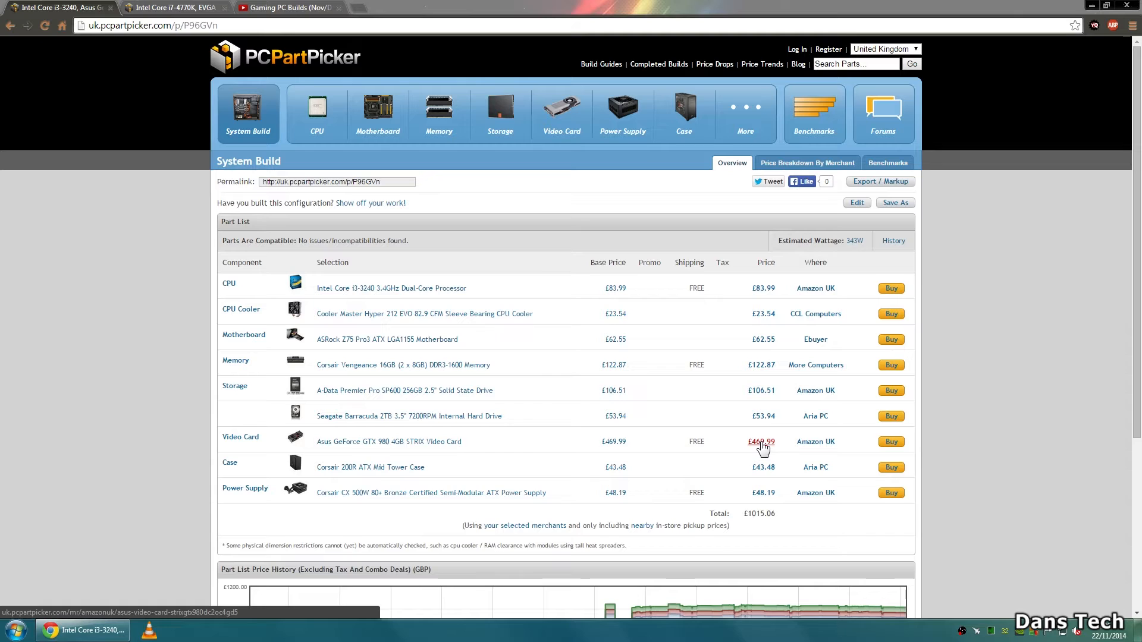
{"action": "mouse_move", "coordinate": [762, 289]}
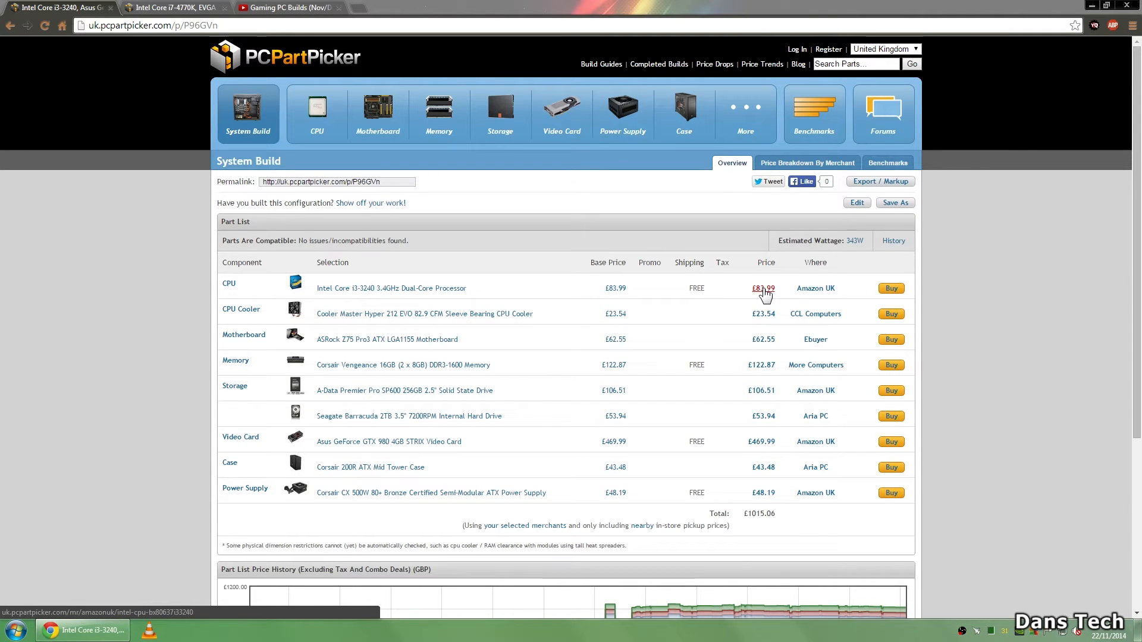
{"action": "mouse_move", "coordinate": [588, 367]}
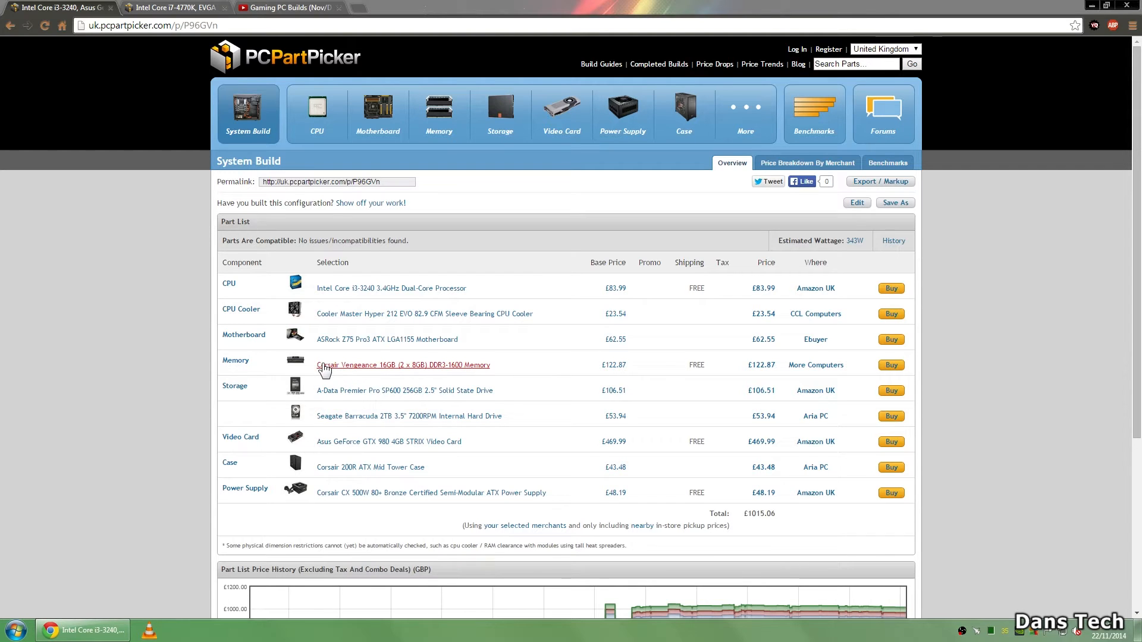
{"action": "mouse_move", "coordinate": [366, 370]}
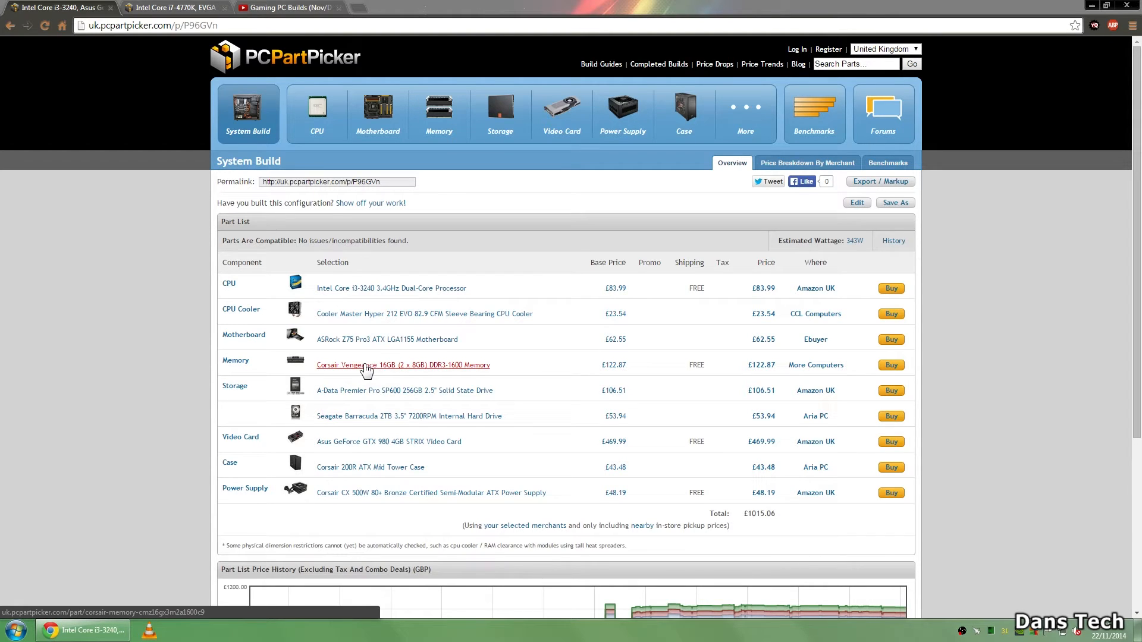
{"action": "mouse_move", "coordinate": [390, 370]}
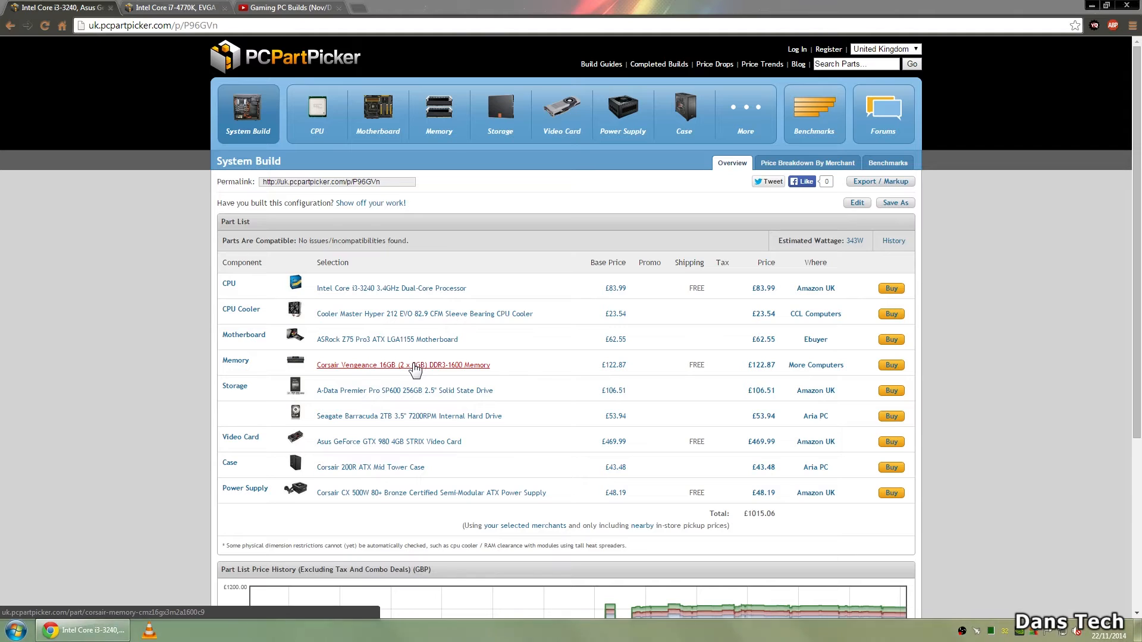
{"action": "mouse_move", "coordinate": [369, 492]}
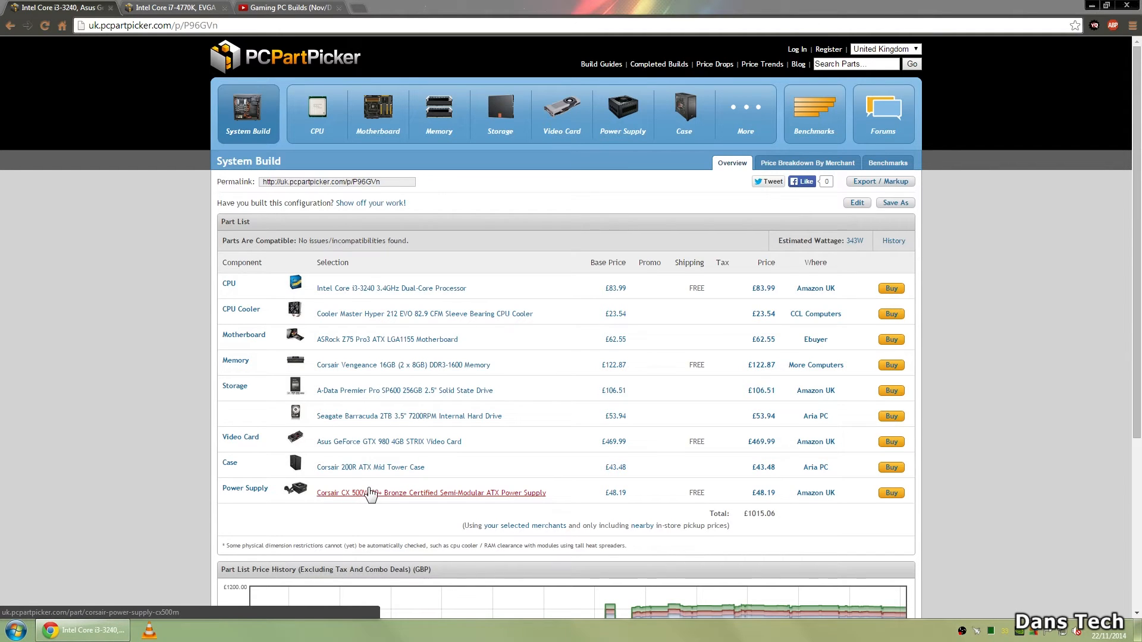
{"action": "mouse_move", "coordinate": [404, 365]}
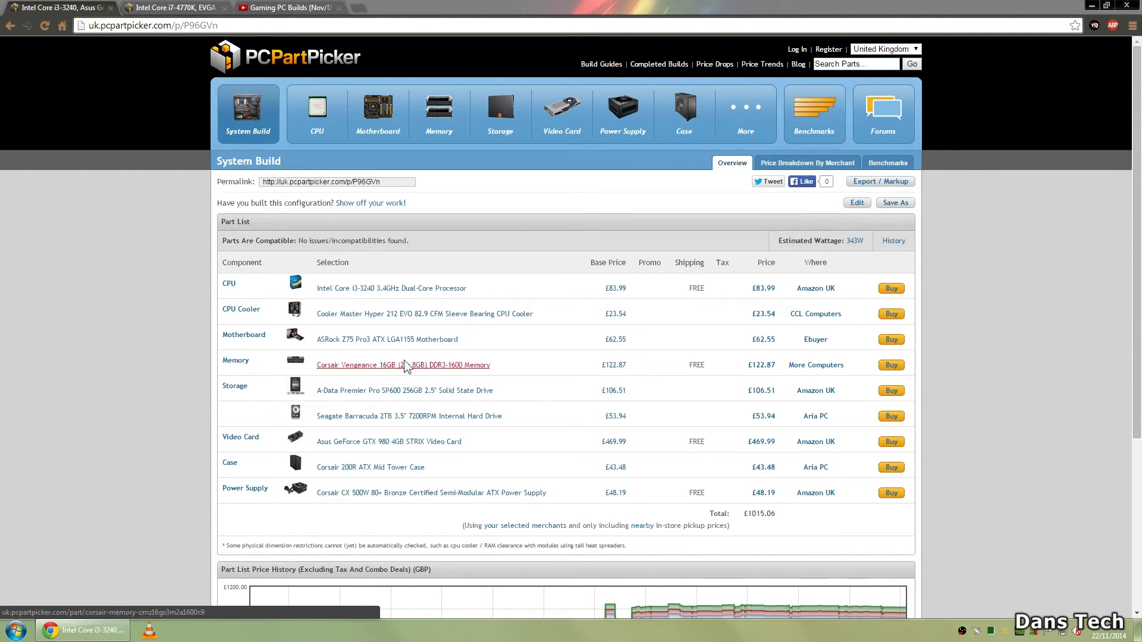
{"action": "mouse_move", "coordinate": [329, 461]}
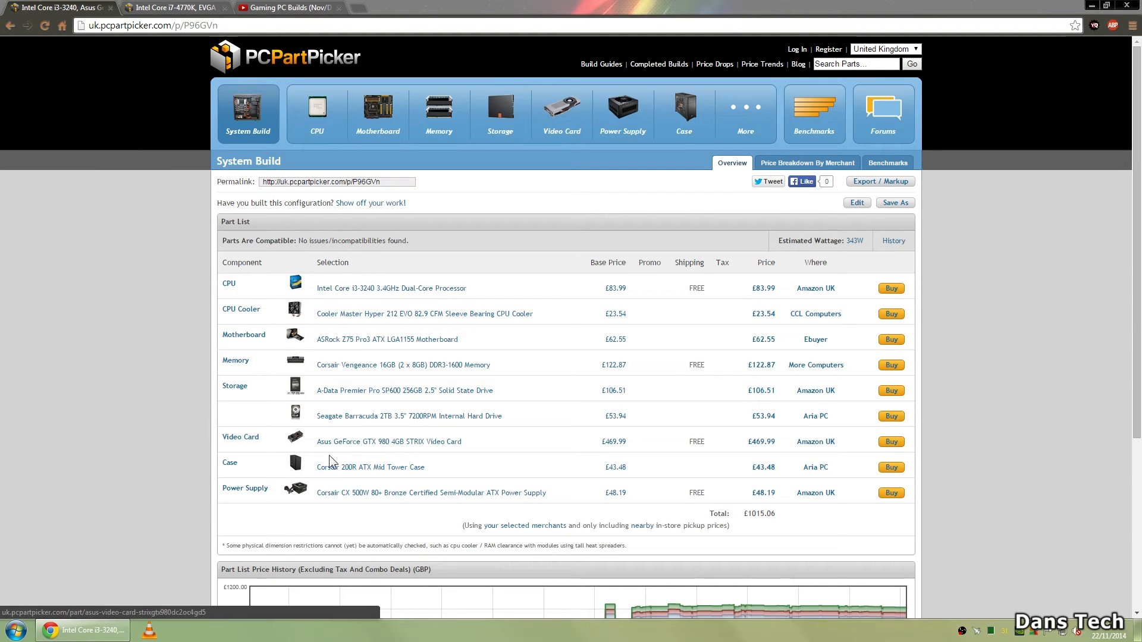
{"action": "mouse_move", "coordinate": [357, 495]}
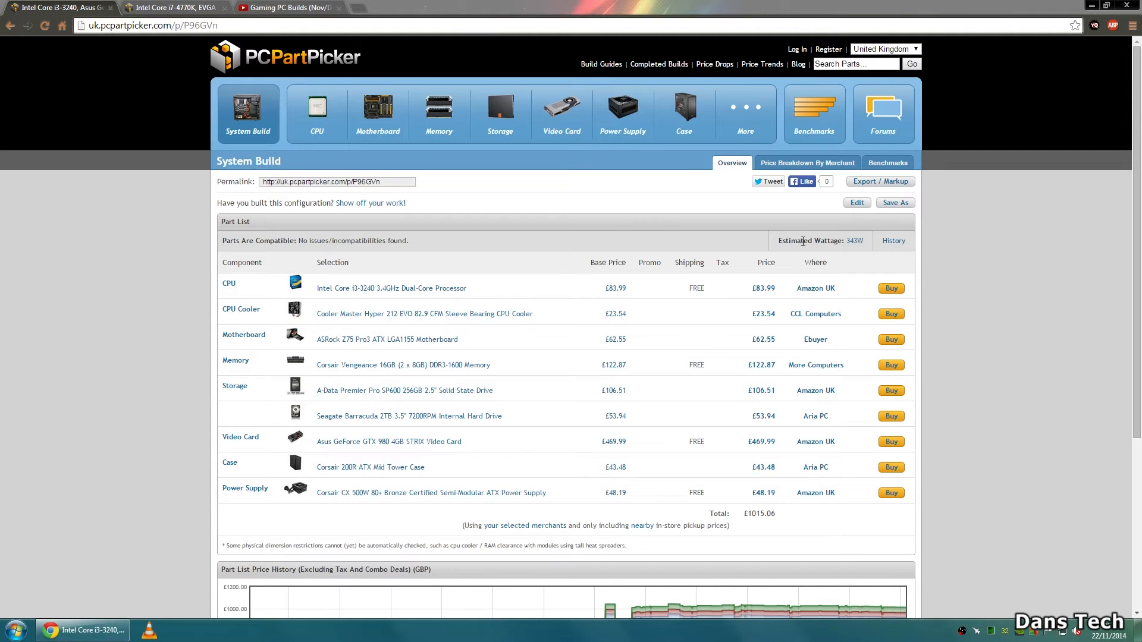
{"action": "mouse_move", "coordinate": [853, 240]}
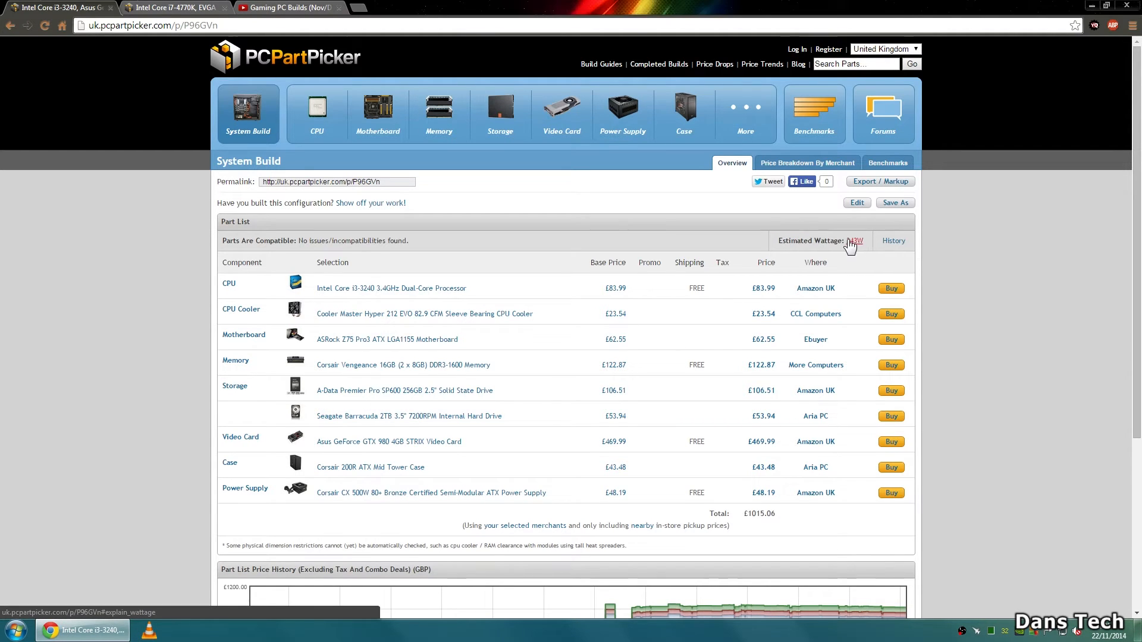
{"action": "left_click", "coordinate": [855, 240]}
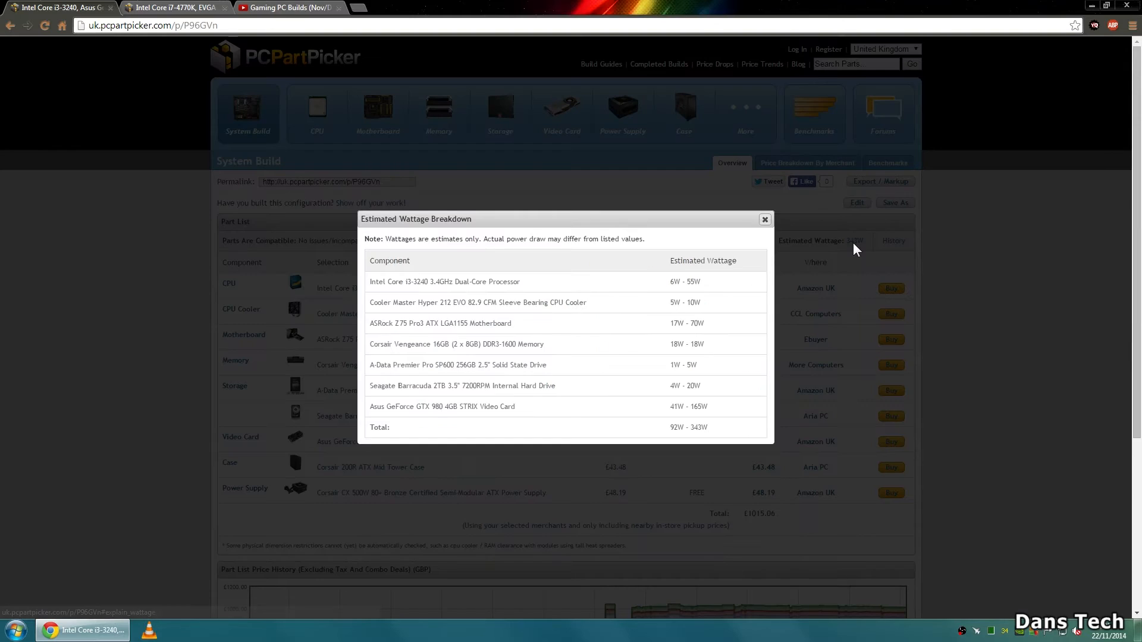
{"action": "mouse_move", "coordinate": [698, 428]}
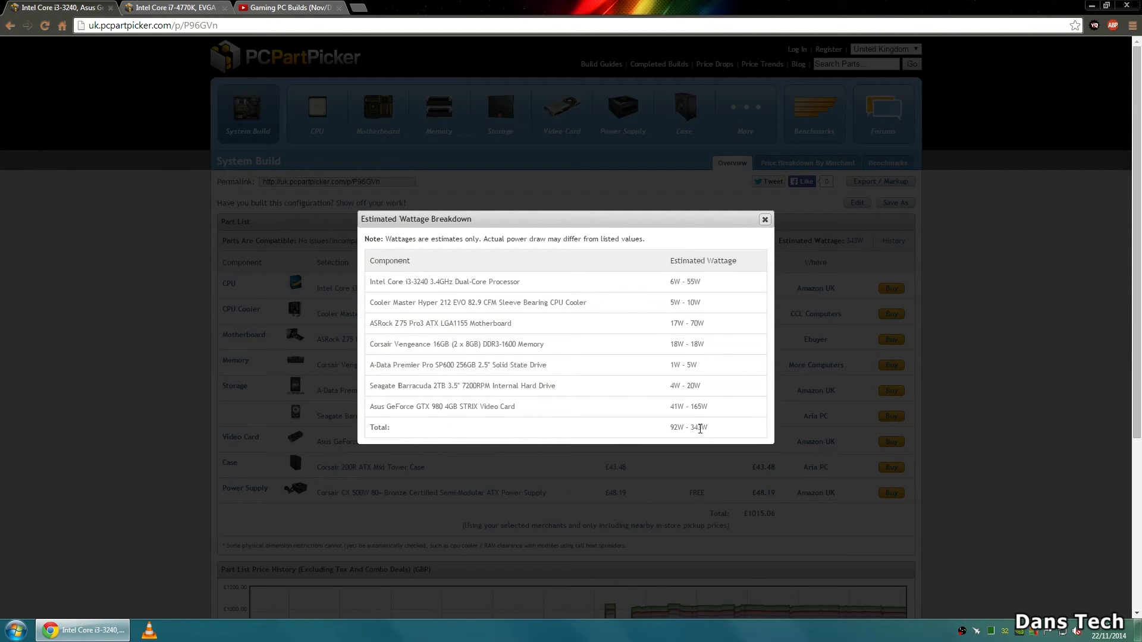
{"action": "left_click", "coordinate": [763, 219]}
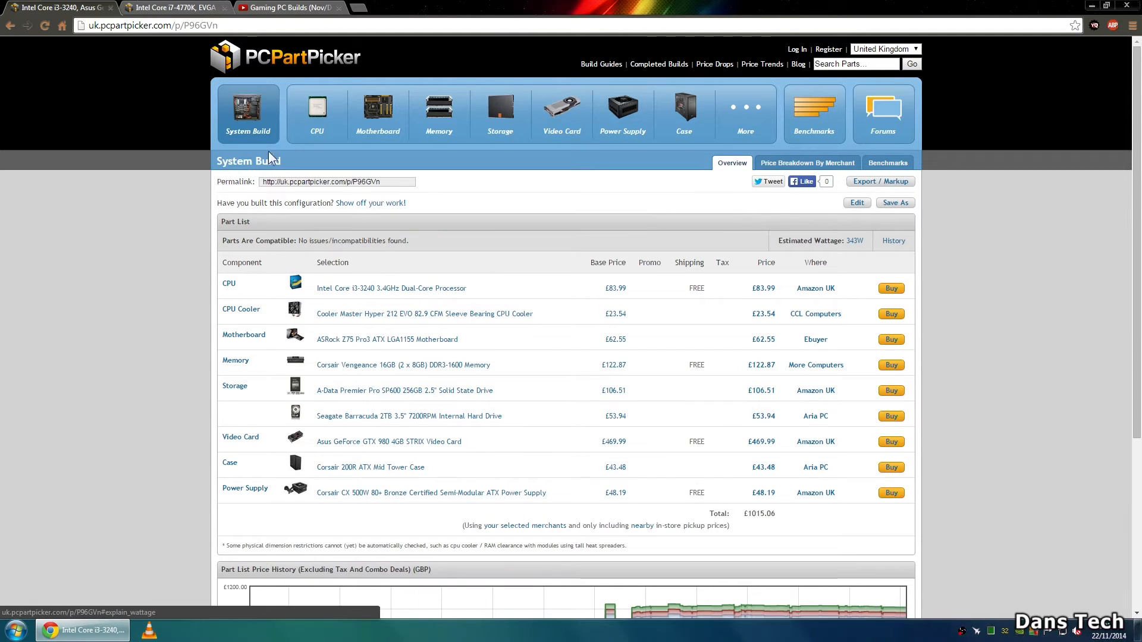
{"action": "left_click", "coordinate": [175, 7]}
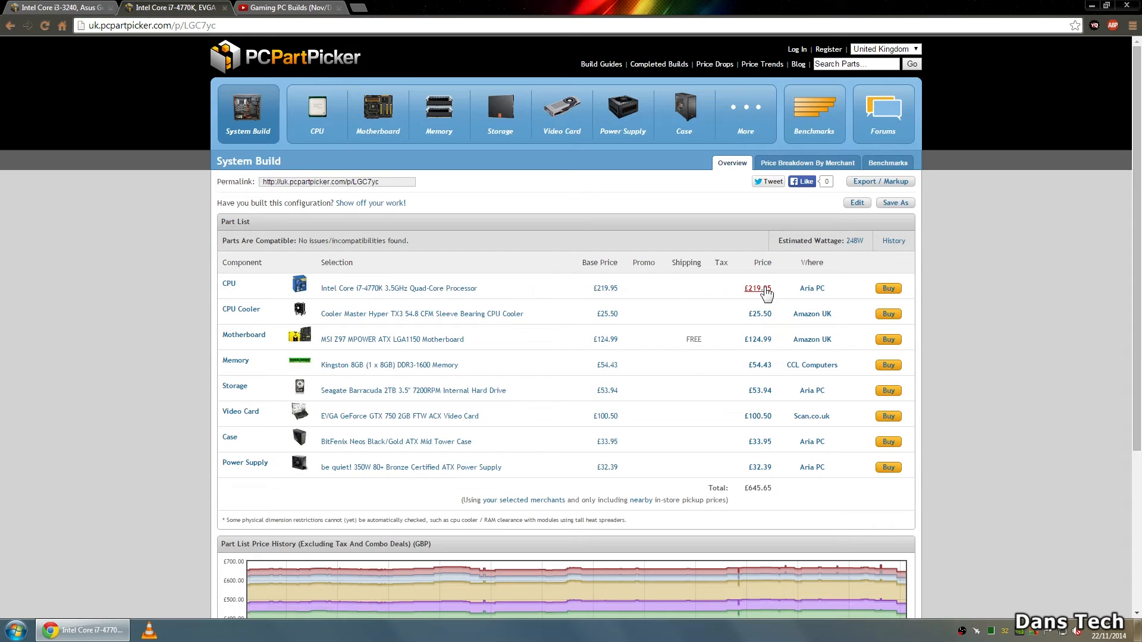
{"action": "mouse_move", "coordinate": [644, 301]}
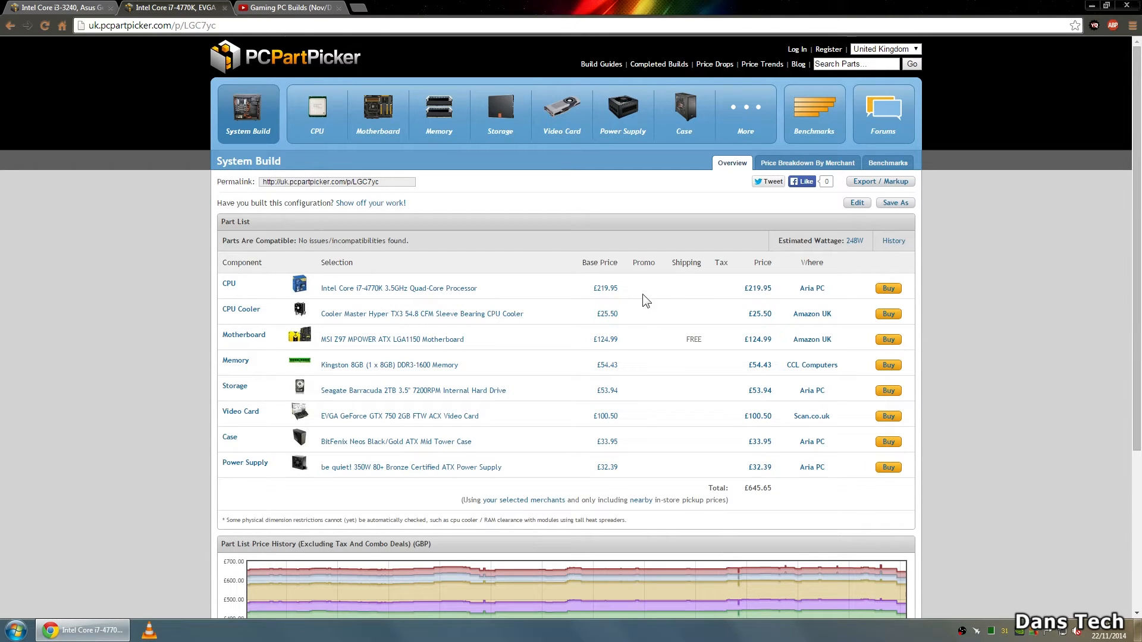
{"action": "mouse_move", "coordinate": [357, 313]}
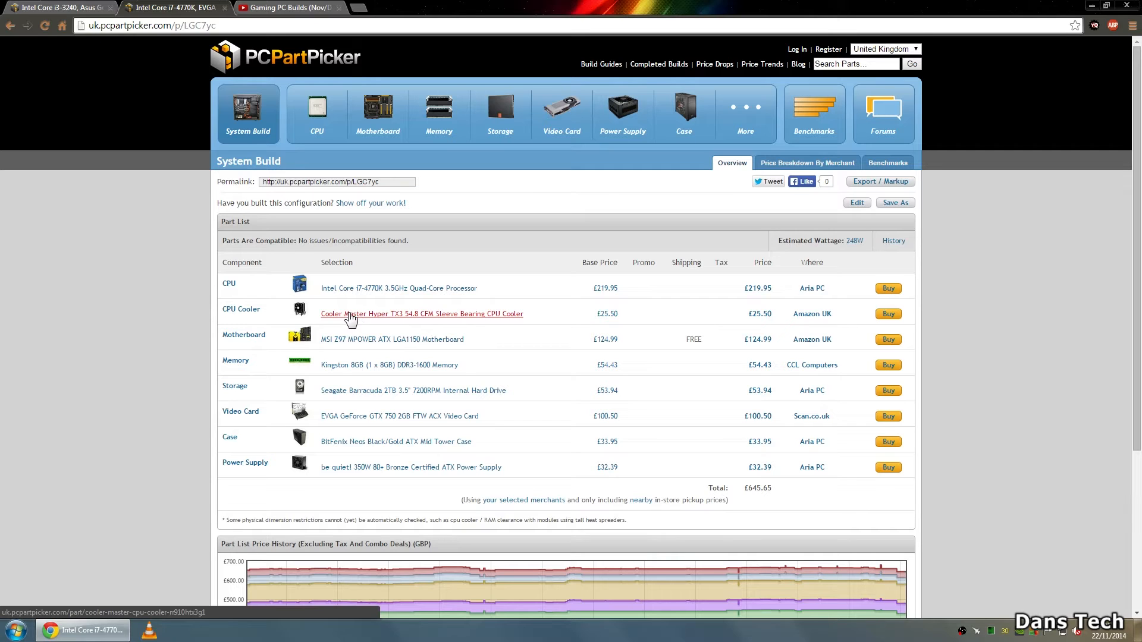
{"action": "mouse_move", "coordinate": [346, 343]}
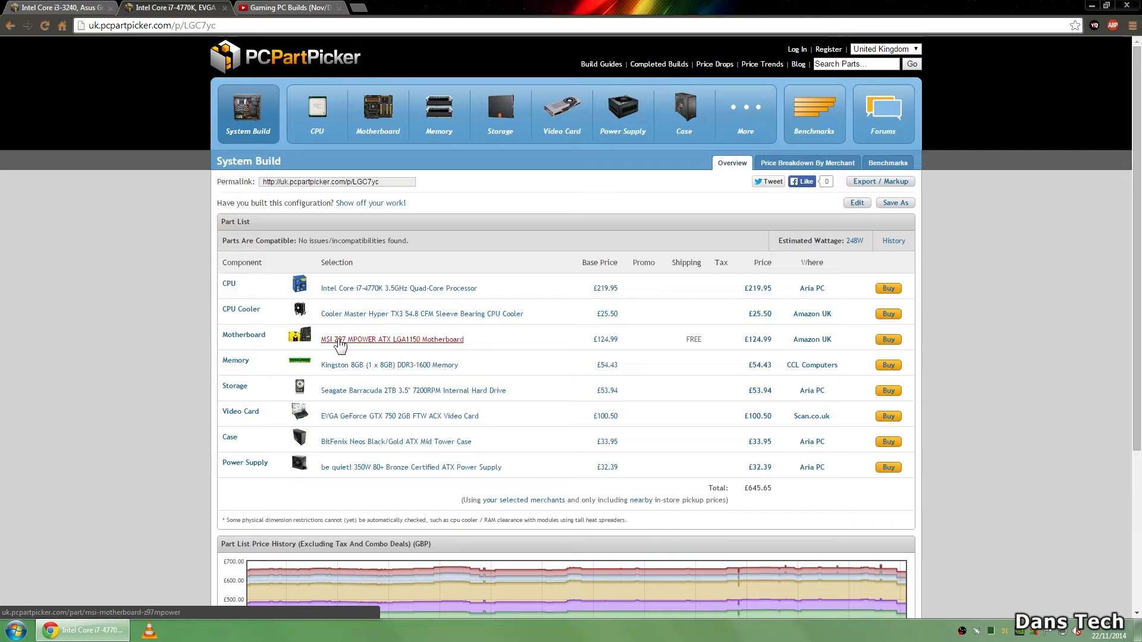
{"action": "mouse_move", "coordinate": [372, 367]}
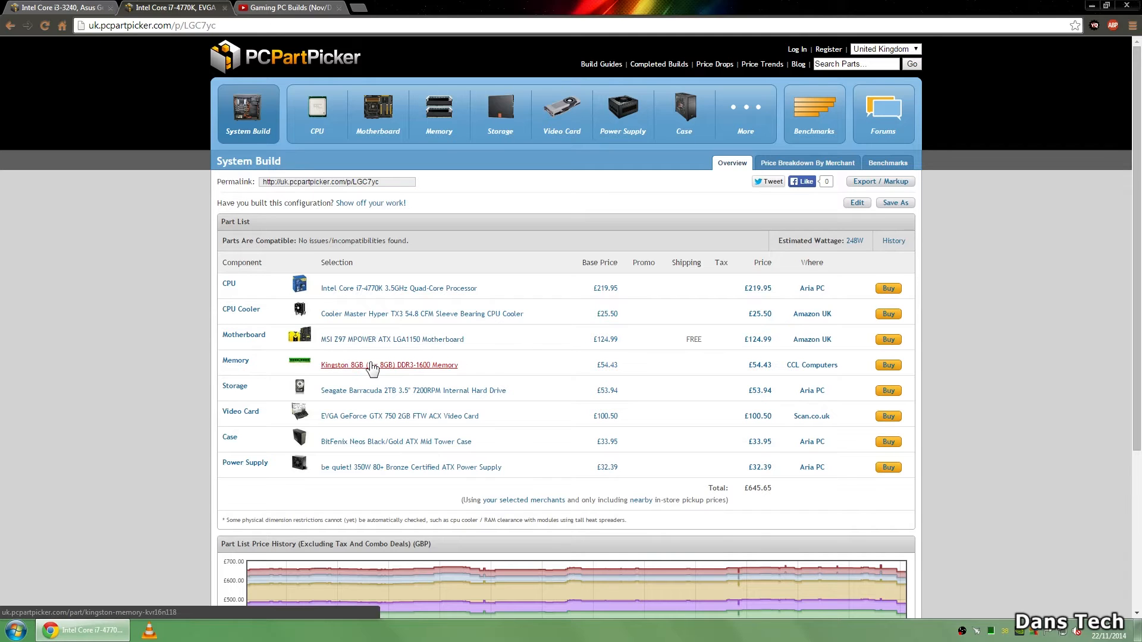
{"action": "mouse_move", "coordinate": [397, 390]}
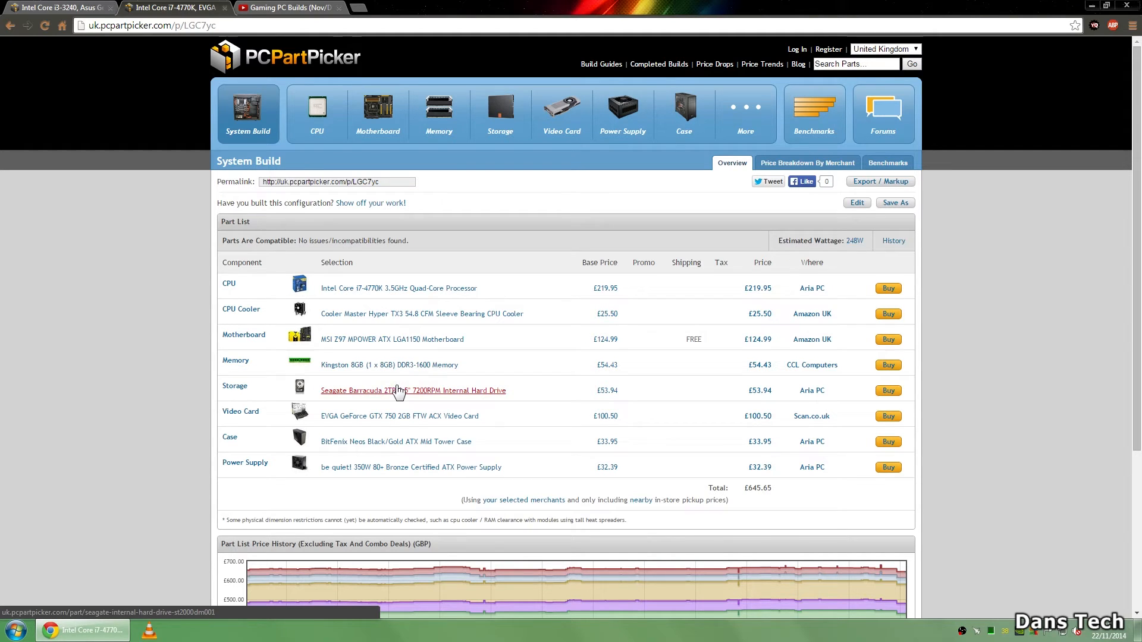
{"action": "mouse_move", "coordinate": [400, 416]}
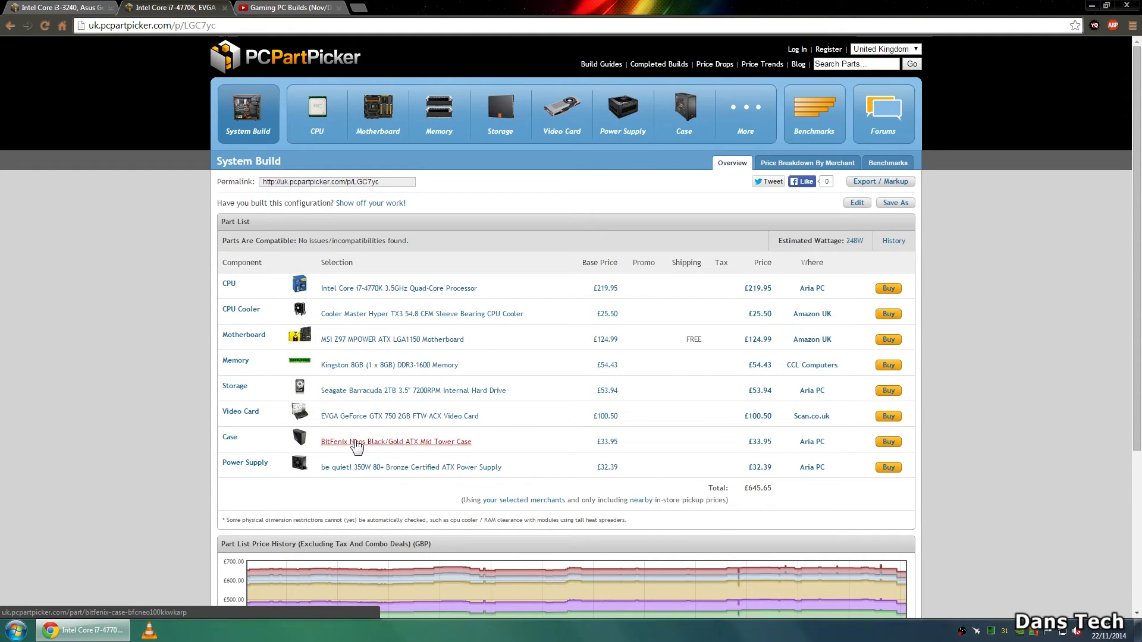
{"action": "mouse_move", "coordinate": [346, 470]}
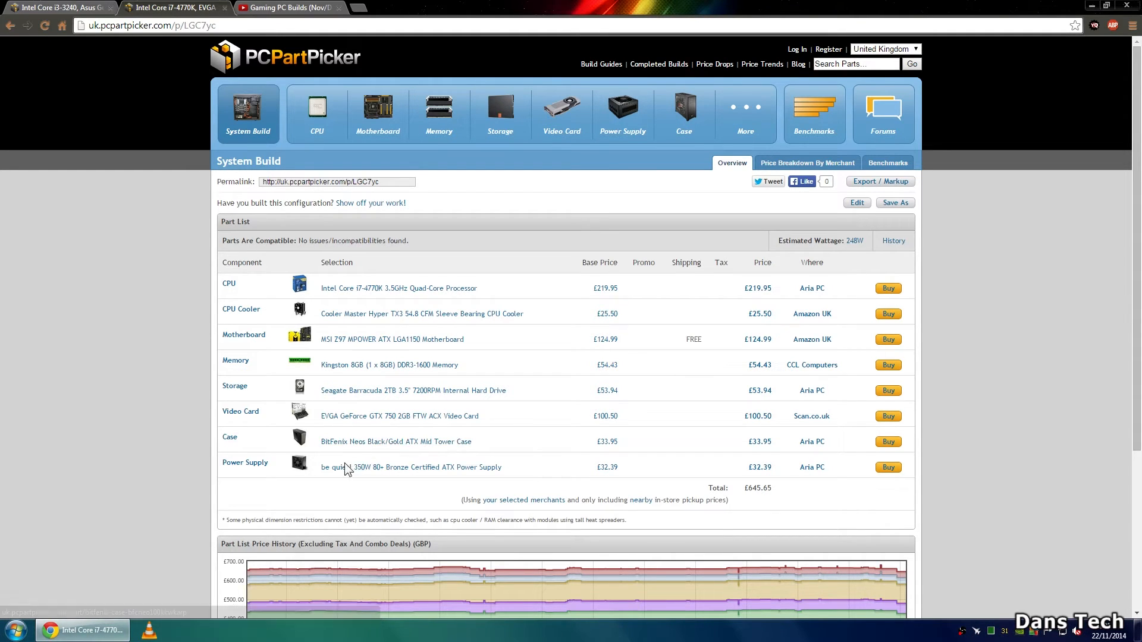
{"action": "mouse_move", "coordinate": [385, 466]}
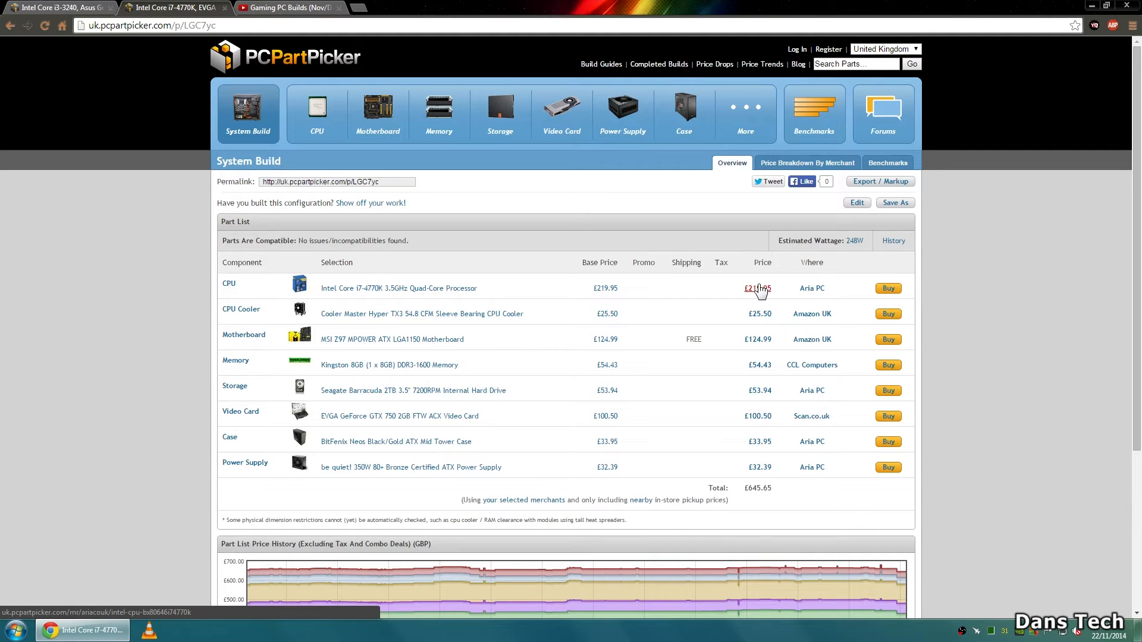
{"action": "mouse_move", "coordinate": [400, 416]}
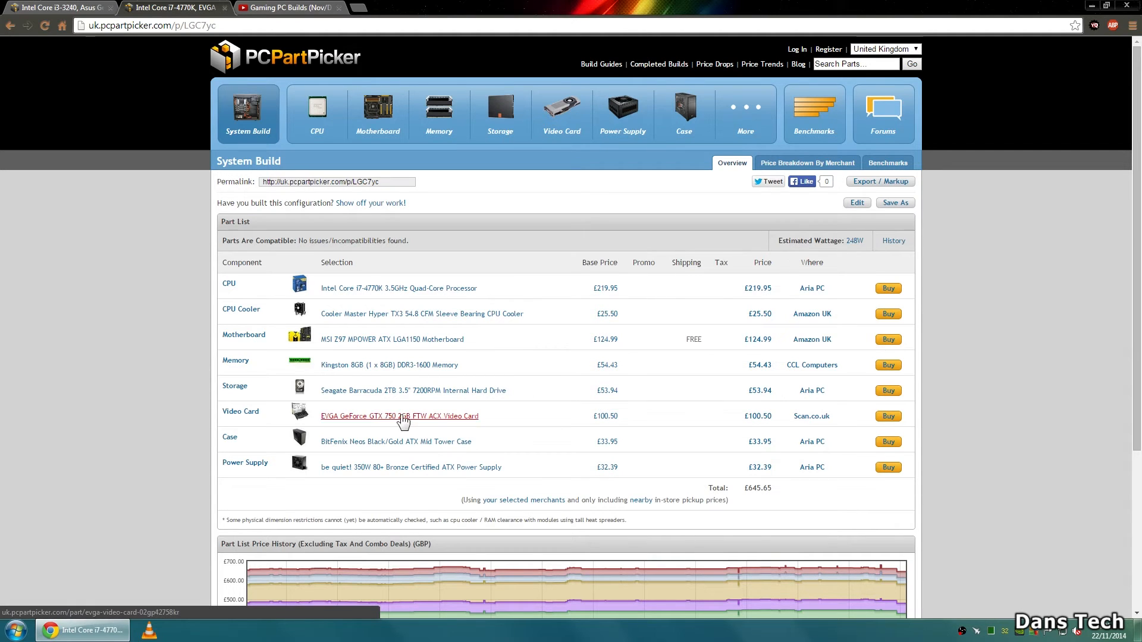
{"action": "mouse_move", "coordinate": [757, 416]}
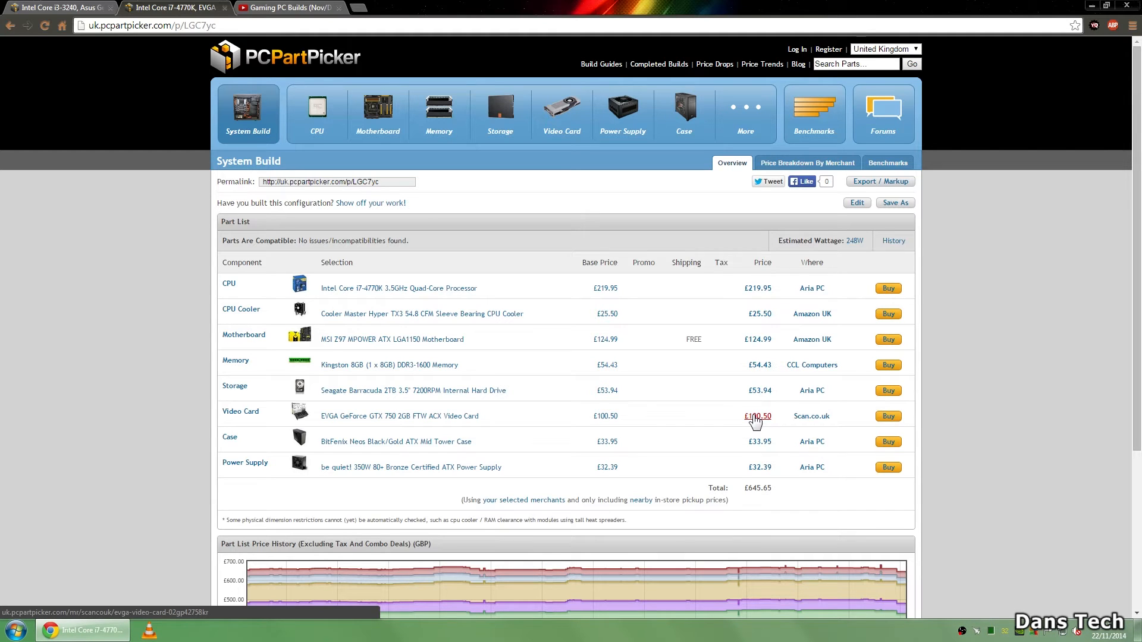
{"action": "mouse_move", "coordinate": [598, 430]}
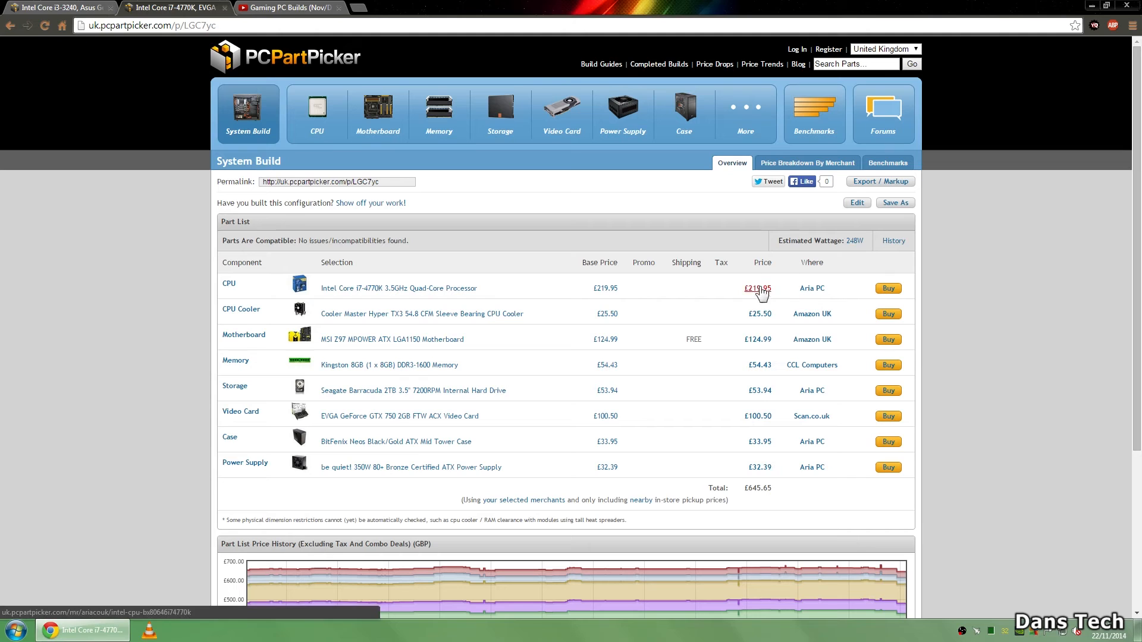
{"action": "mouse_move", "coordinate": [769, 426]}
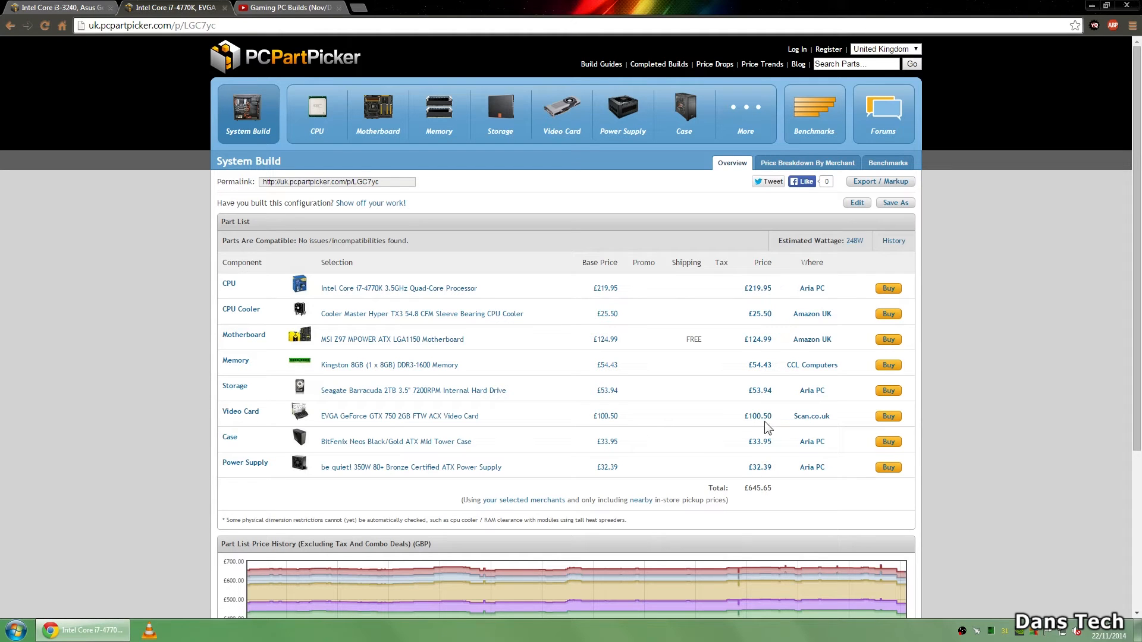
{"action": "mouse_move", "coordinate": [452, 439]}
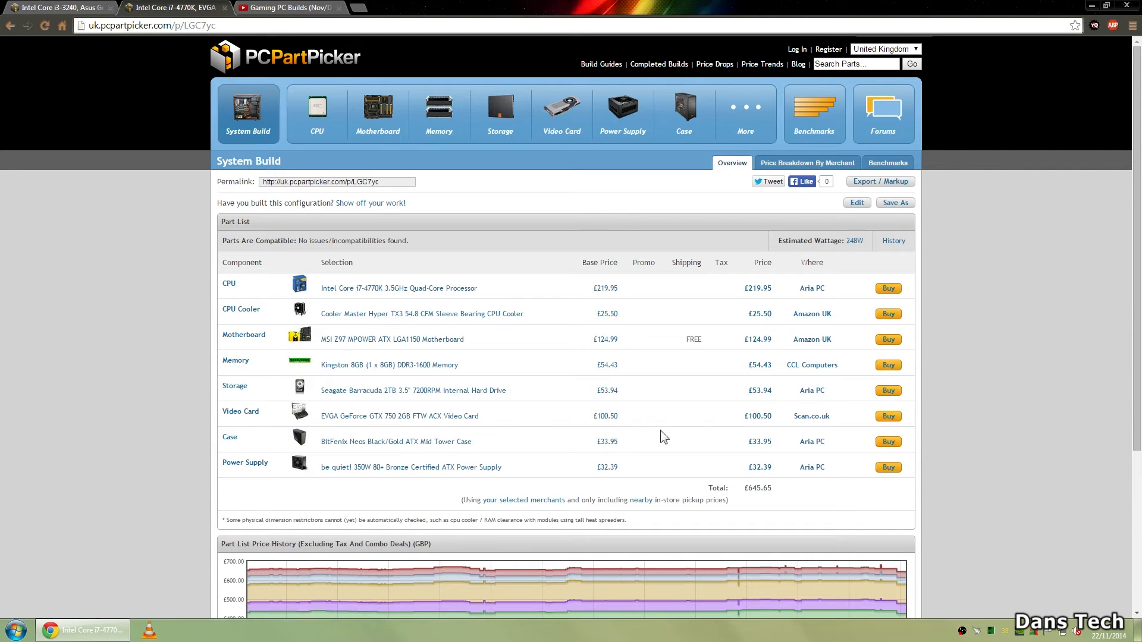
{"action": "mouse_move", "coordinate": [740, 494]}
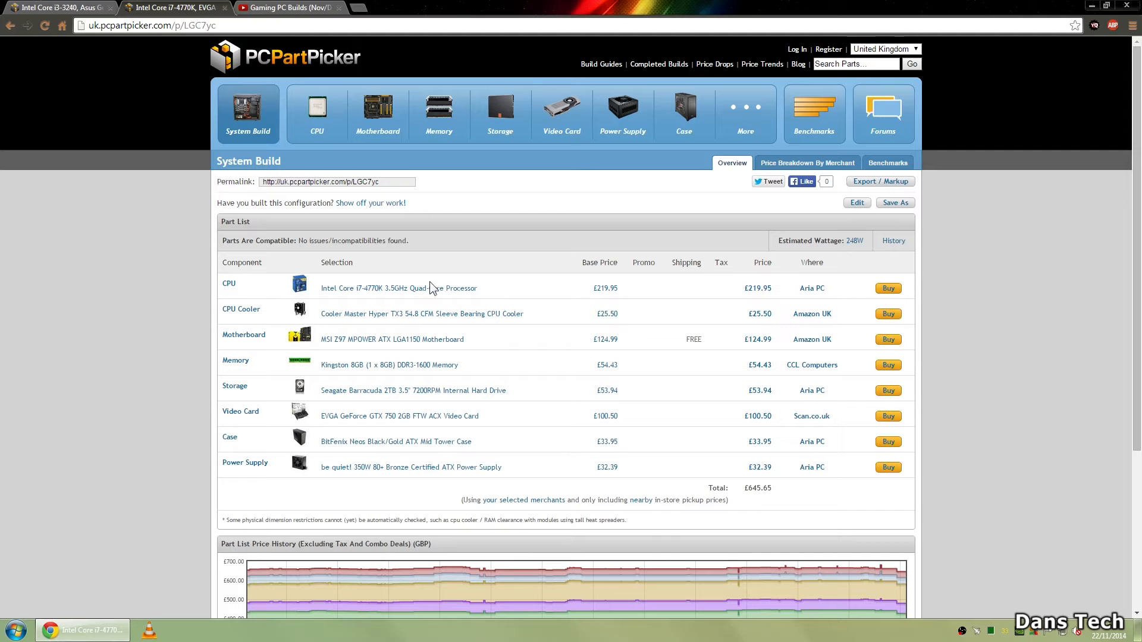
{"action": "mouse_move", "coordinate": [758, 288]}
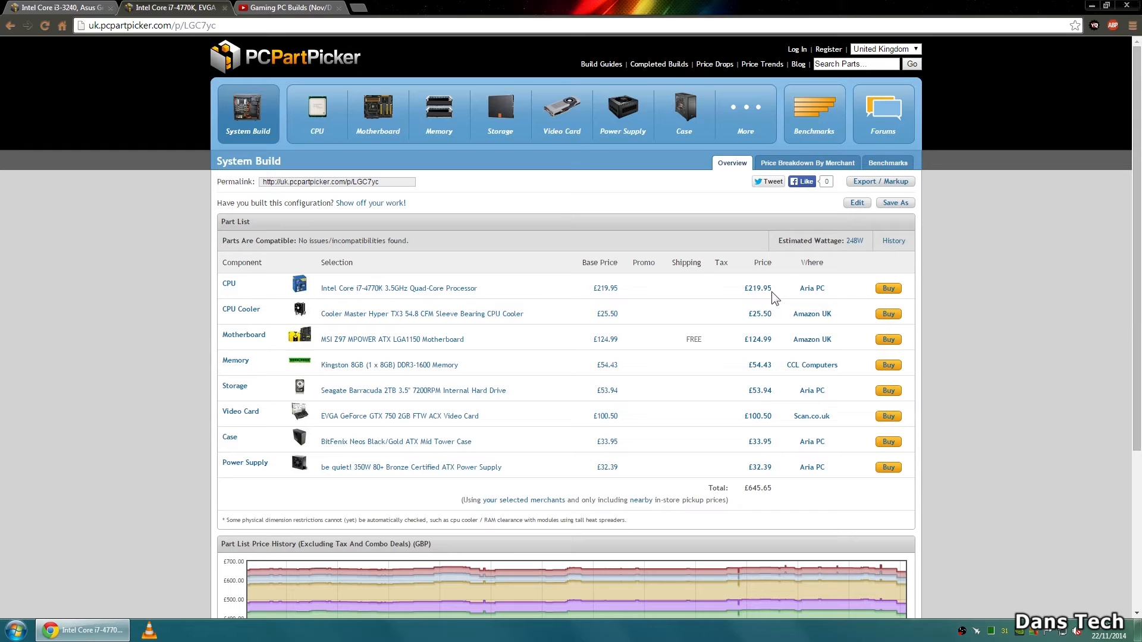
{"action": "mouse_move", "coordinate": [738, 434]}
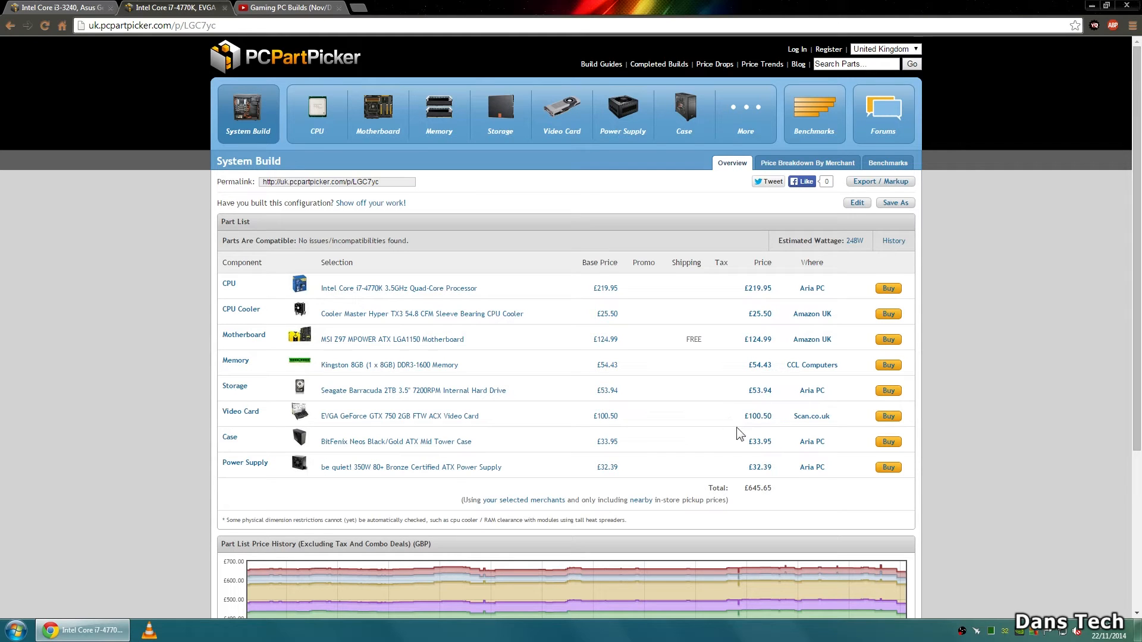
{"action": "mouse_move", "coordinate": [827, 339]}
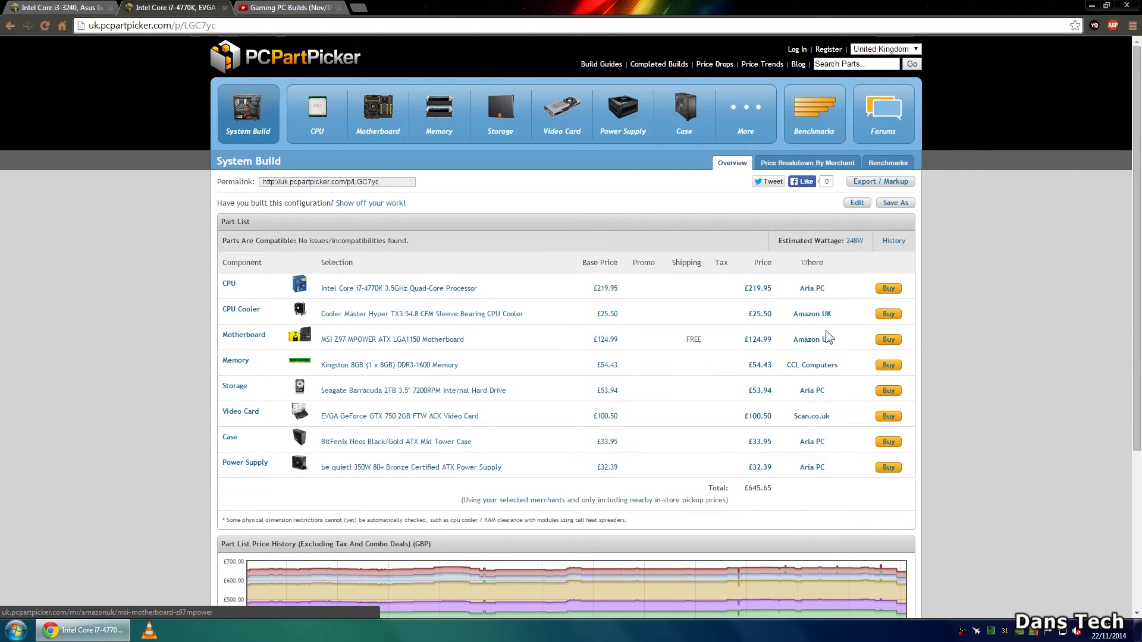
{"action": "mouse_move", "coordinate": [725, 295]}
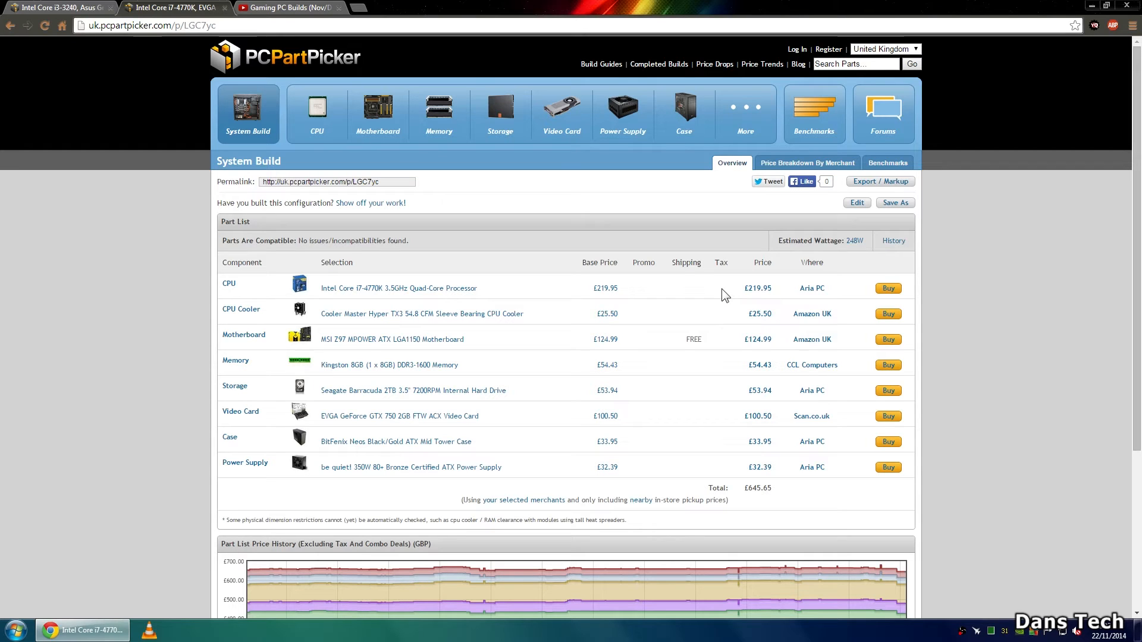
{"action": "mouse_move", "coordinate": [678, 299]}
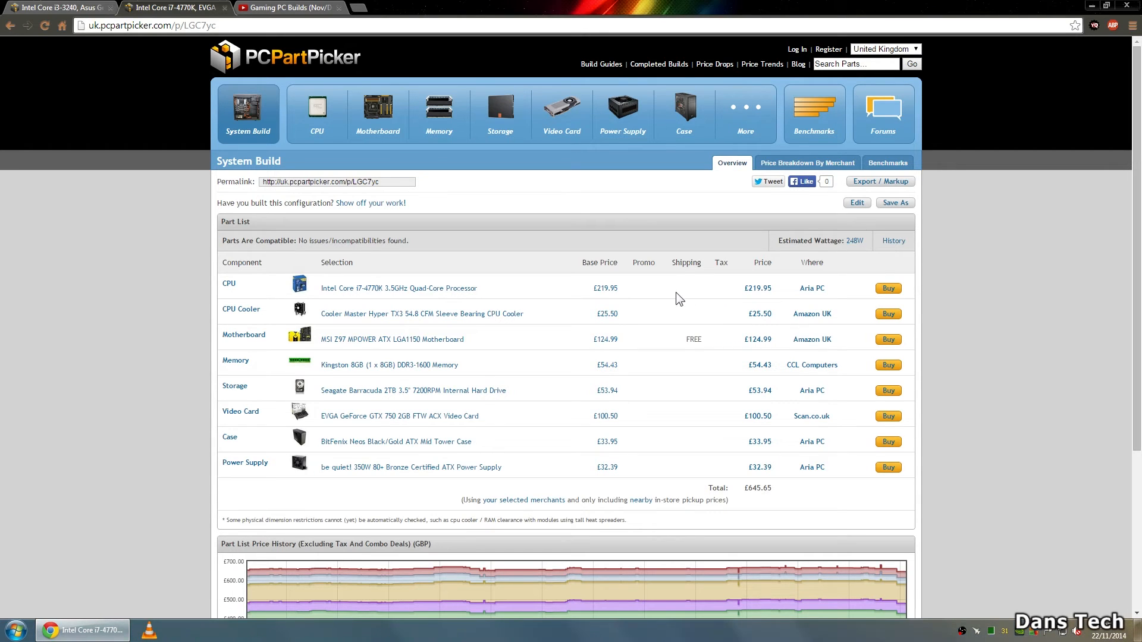
{"action": "mouse_move", "coordinate": [758, 339]}
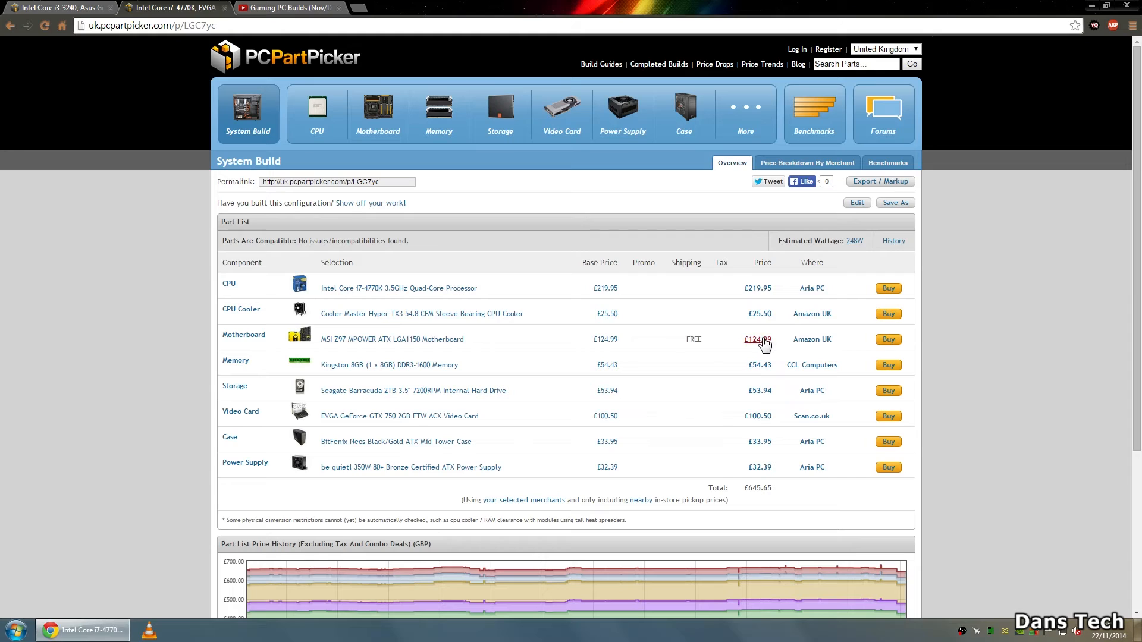
{"action": "mouse_move", "coordinate": [757, 339]}
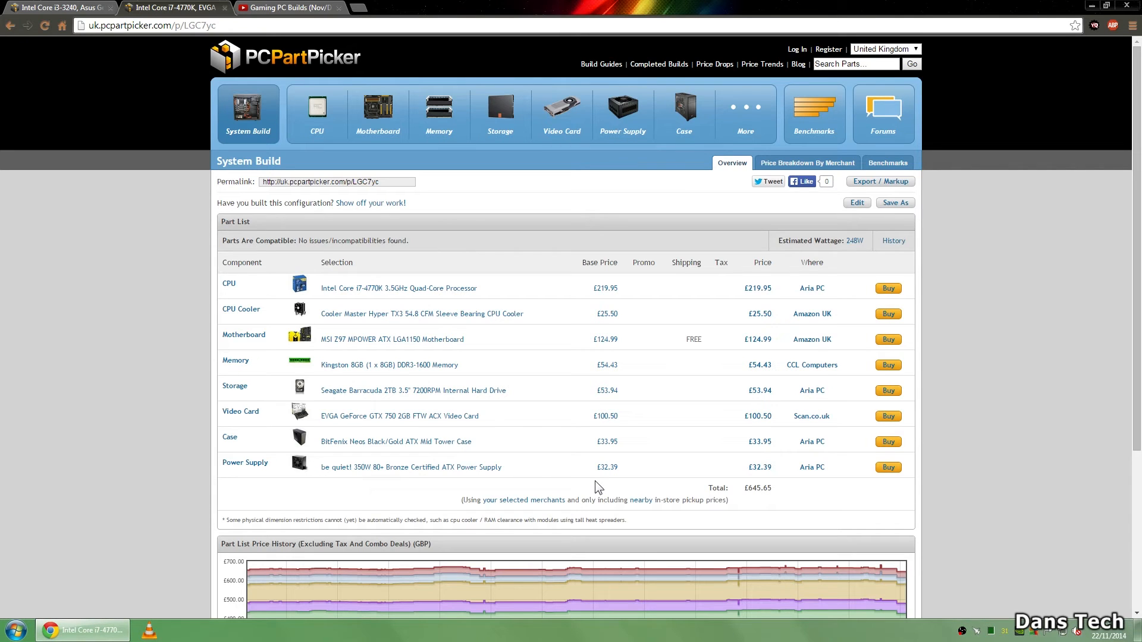
{"action": "mouse_move", "coordinate": [602, 483]}
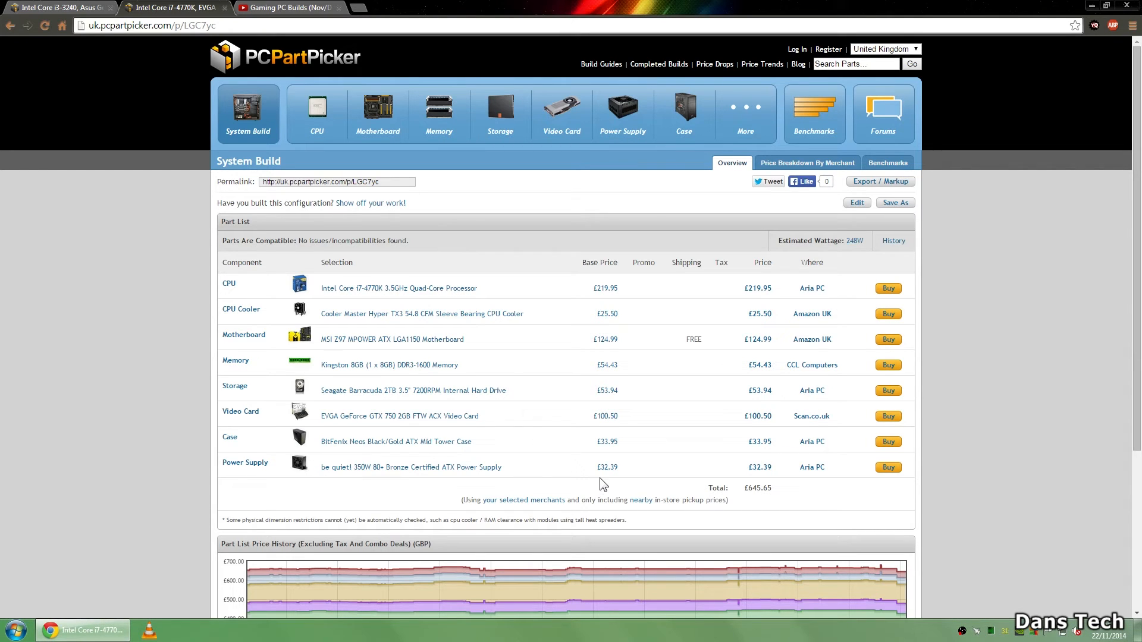
{"action": "mouse_move", "coordinate": [339, 466]}
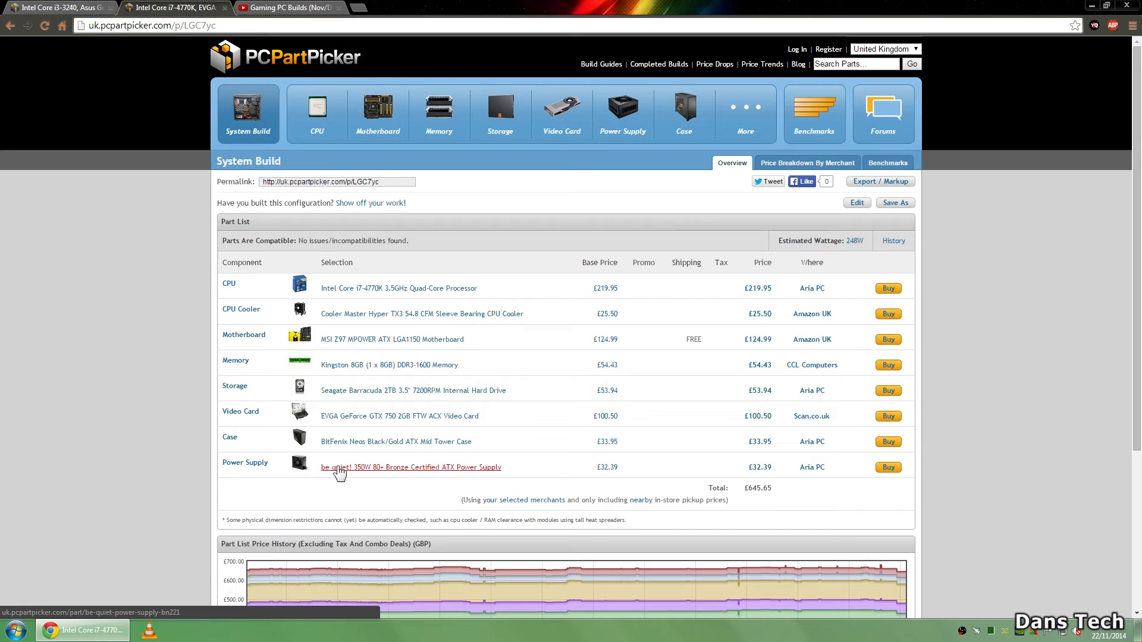
{"action": "mouse_move", "coordinate": [359, 472]}
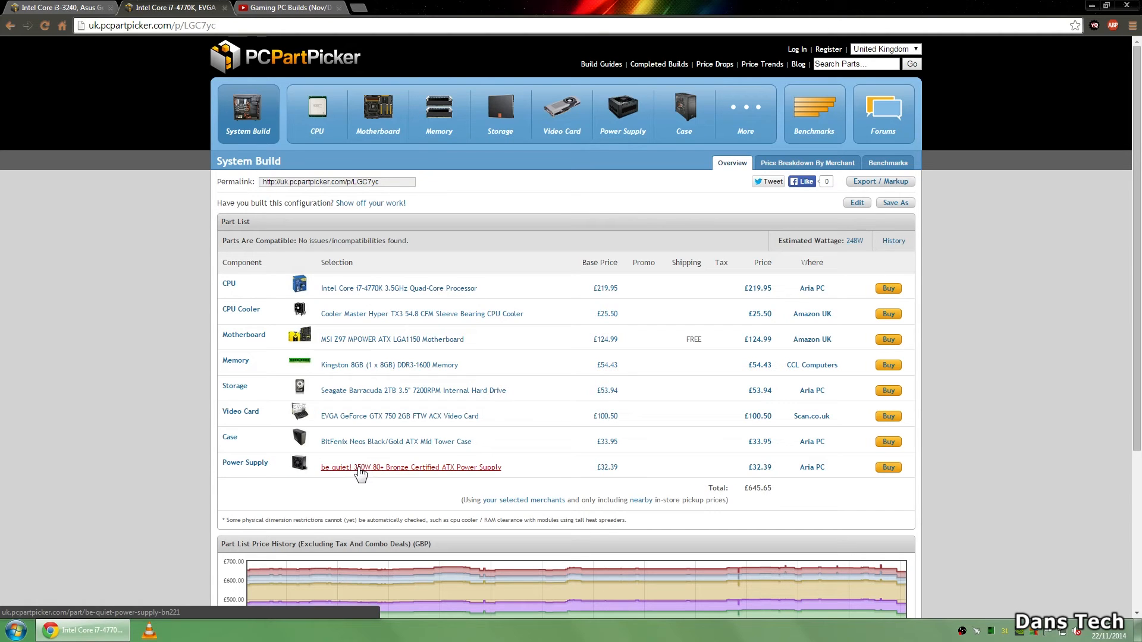
{"action": "mouse_move", "coordinate": [363, 472]}
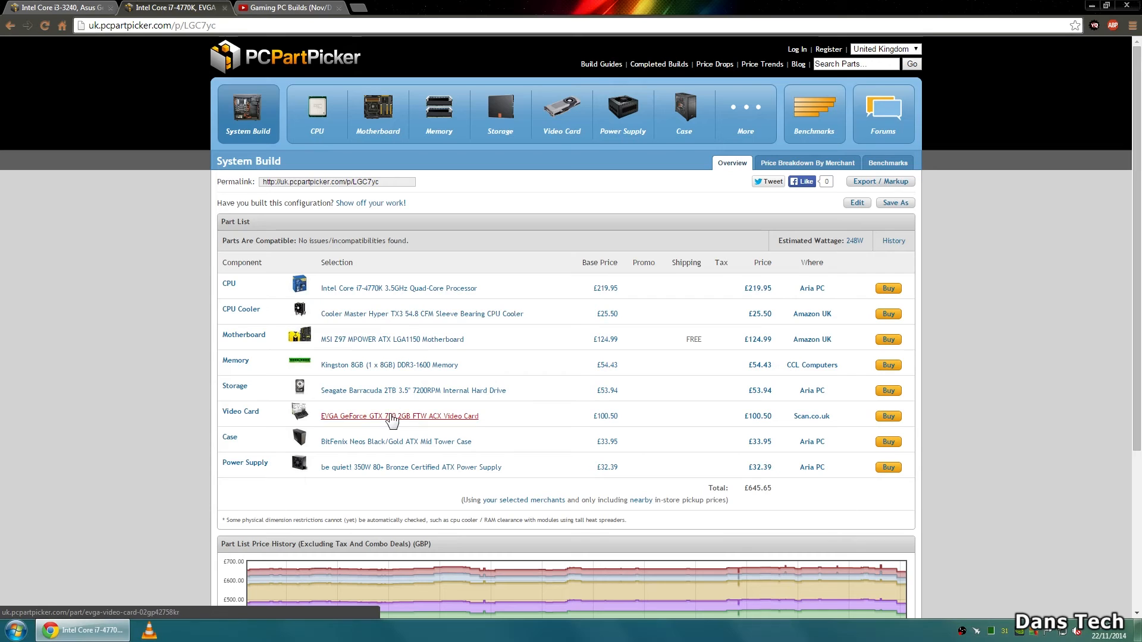
{"action": "mouse_move", "coordinate": [395, 420]}
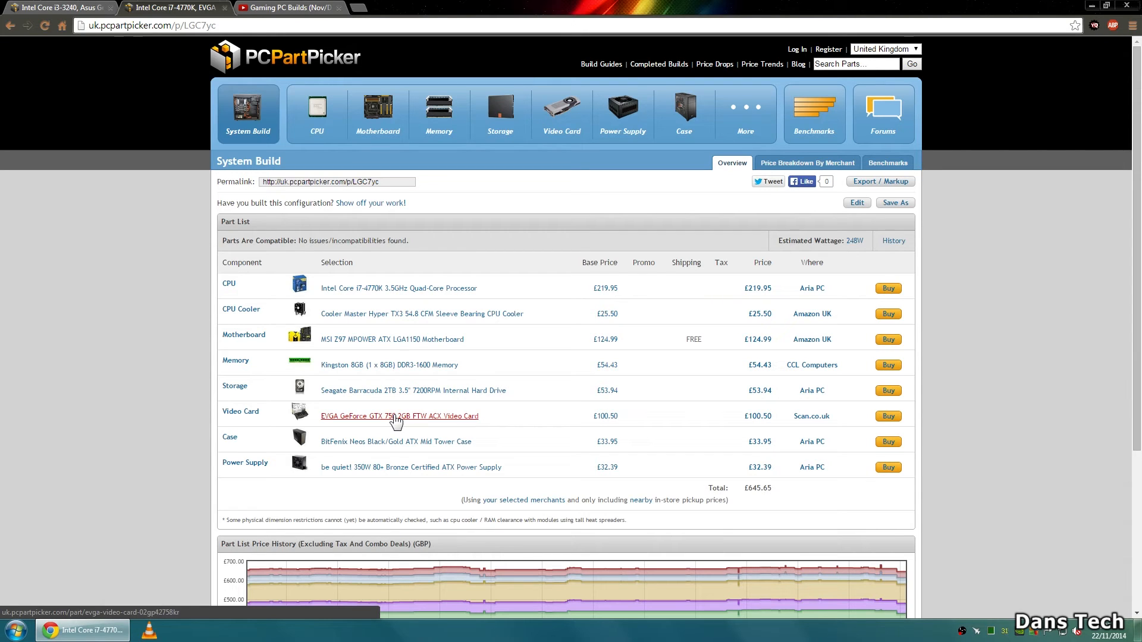
{"action": "mouse_move", "coordinate": [364, 469]}
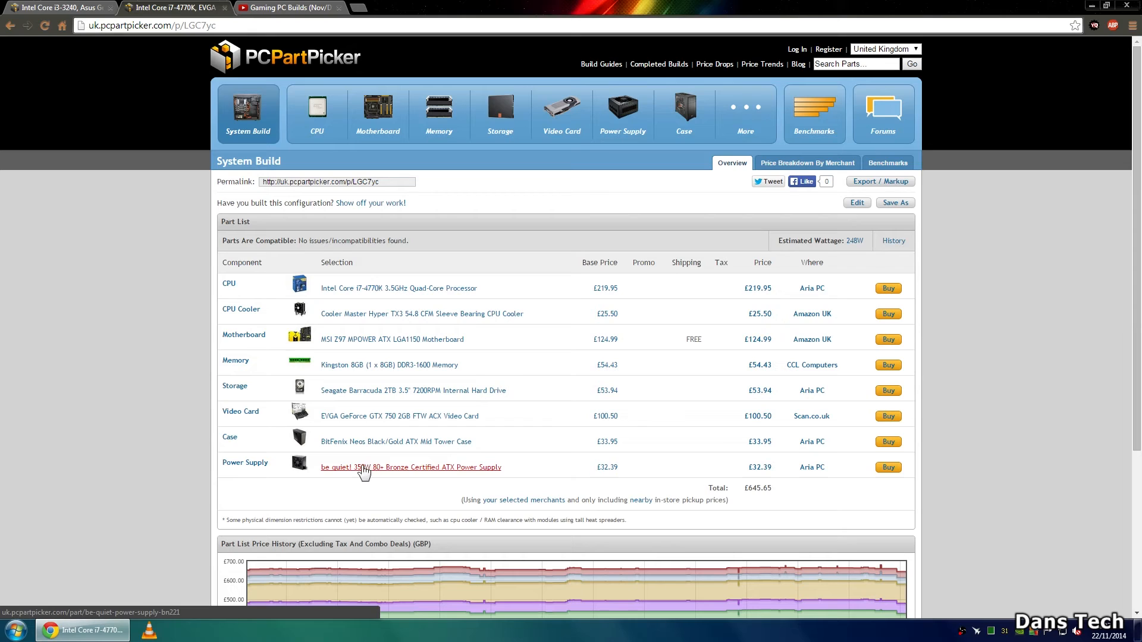
{"action": "mouse_move", "coordinate": [371, 487]}
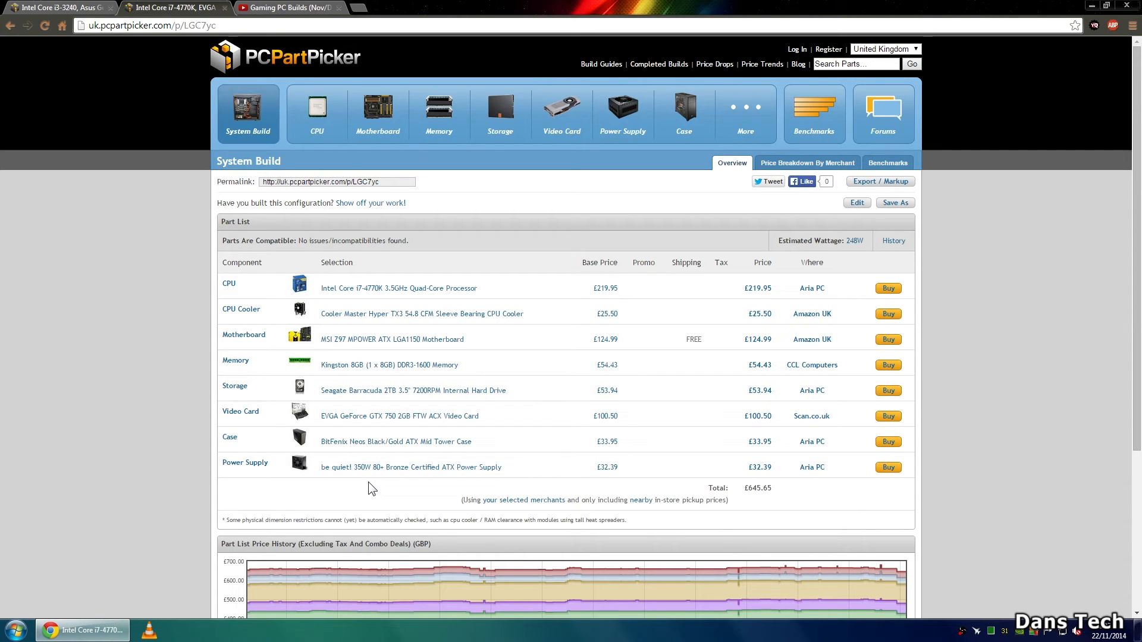
{"action": "mouse_move", "coordinate": [206, 212]}
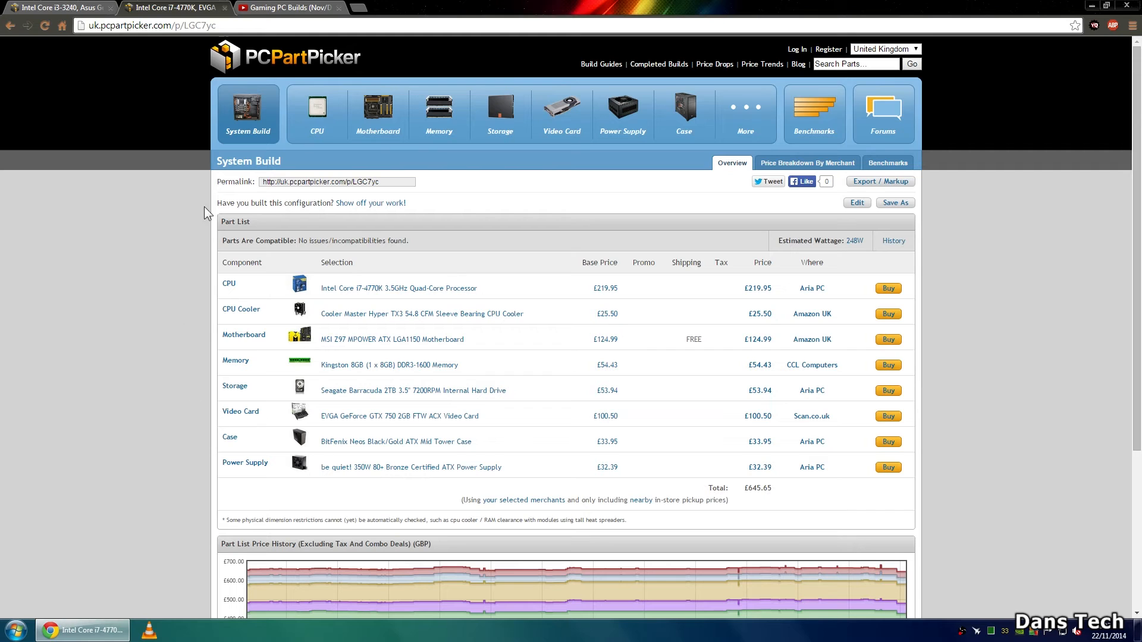
From the builds playlist, reach the Best £1000 Gaming PC Build video's PCPartPicker list (i5-4590, GTX 780 Ti)
{"action": "left_click", "coordinate": [277, 7]}
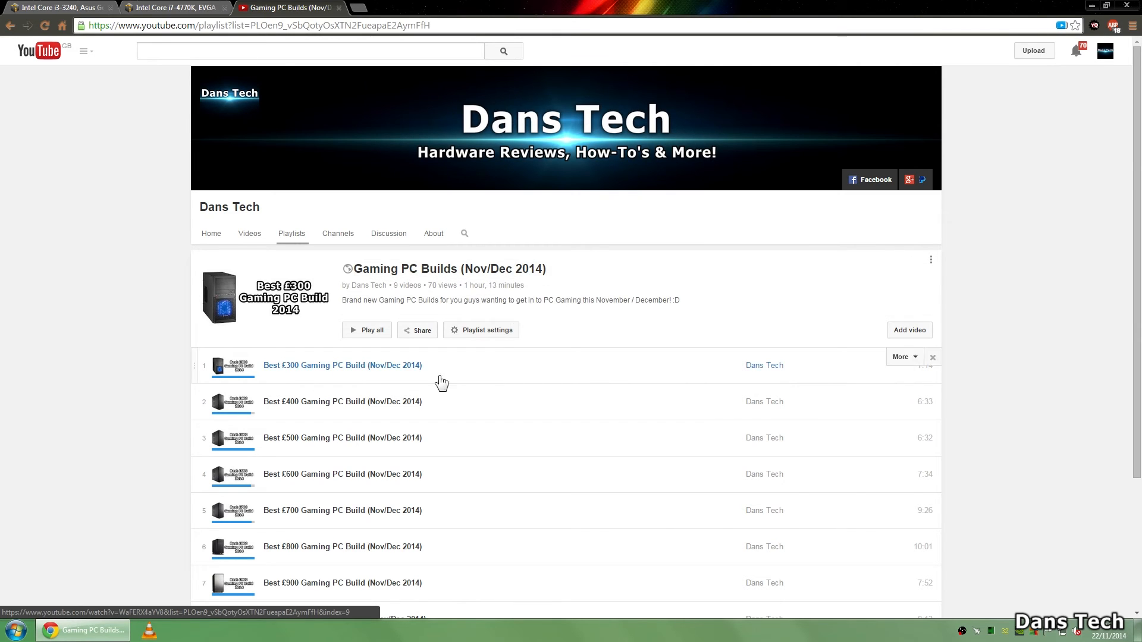
{"action": "scroll", "scroll_direction": "down", "scroll_amount": 3}
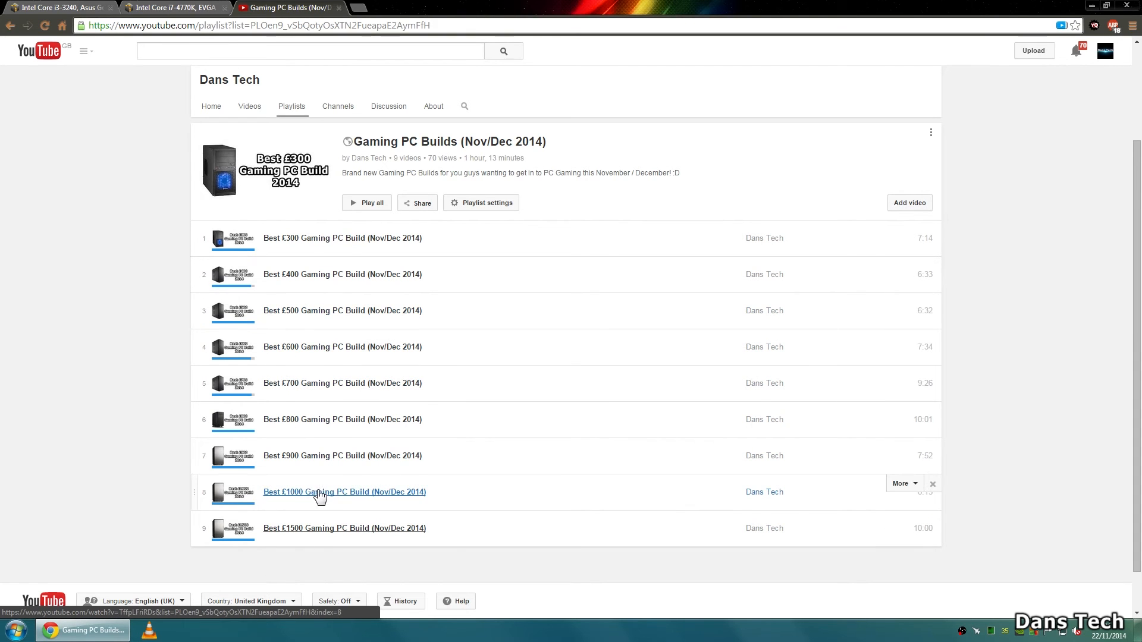
{"action": "left_click", "coordinate": [345, 491]}
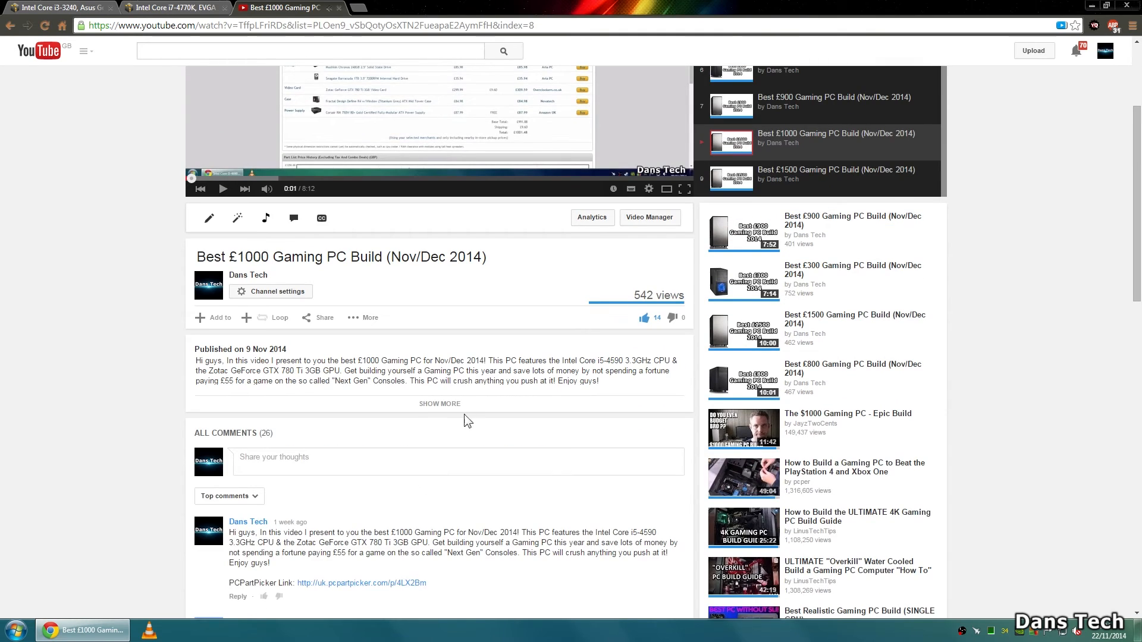
{"action": "left_click", "coordinate": [439, 403]}
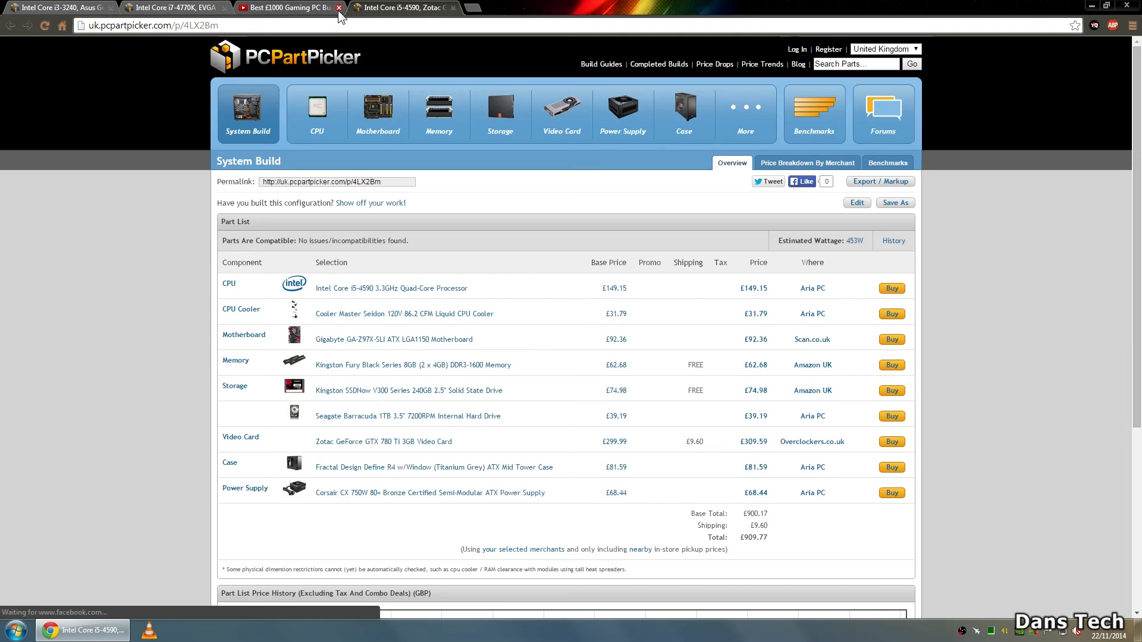
Close the video tab, leaving the i5-4590 build list at £909.77 with 453W estimated
{"action": "left_click", "coordinate": [338, 7]}
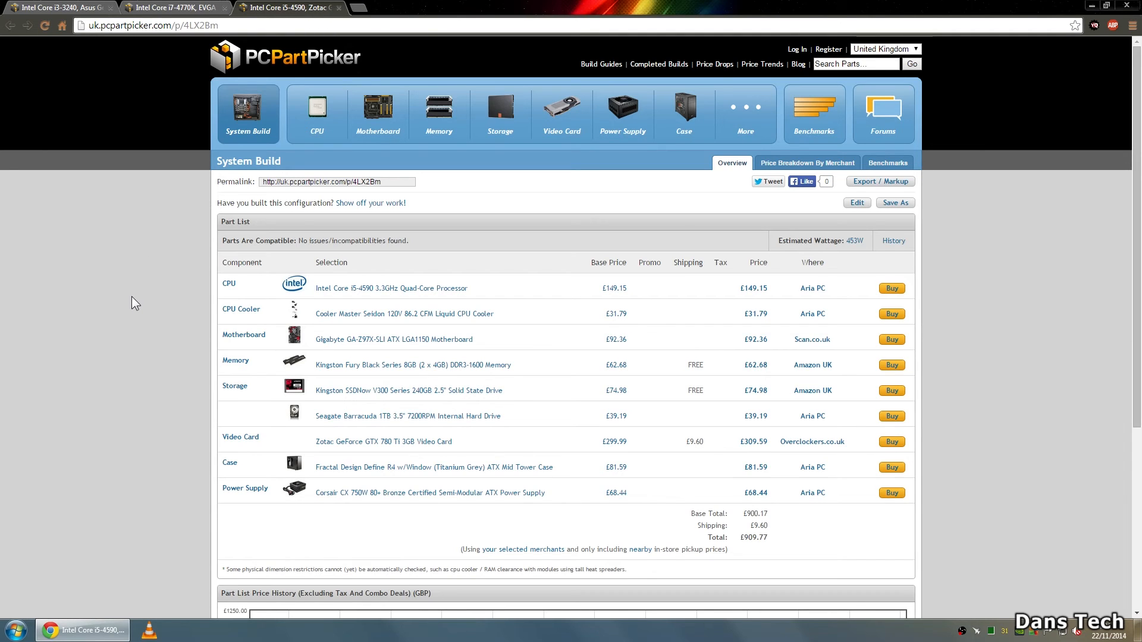
{"action": "mouse_move", "coordinate": [586, 328]}
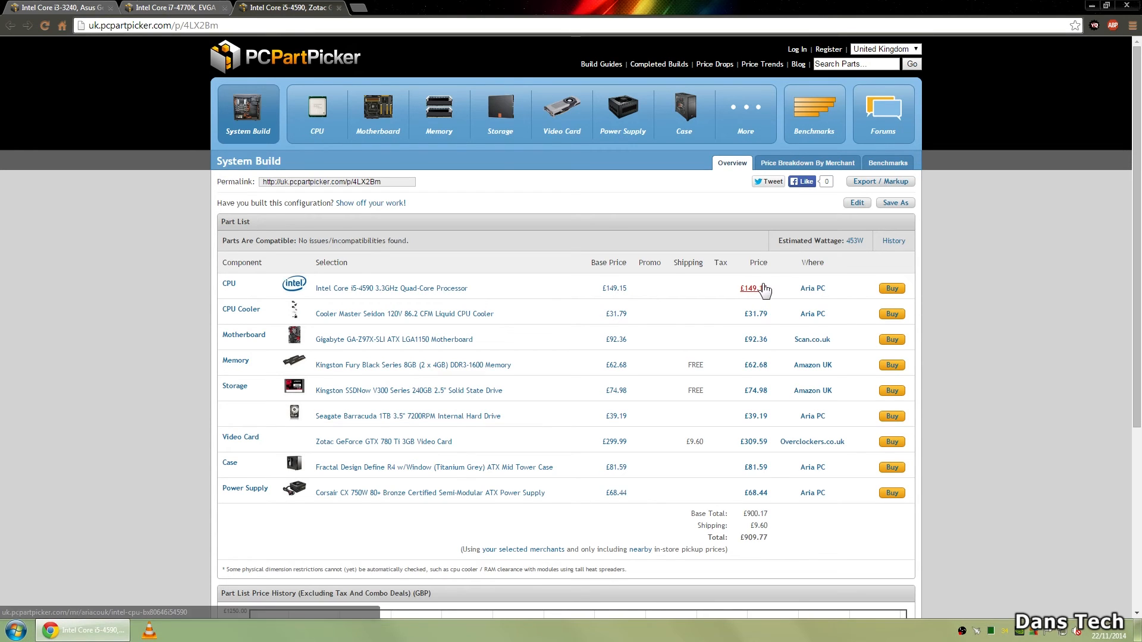
{"action": "mouse_move", "coordinate": [772, 446]}
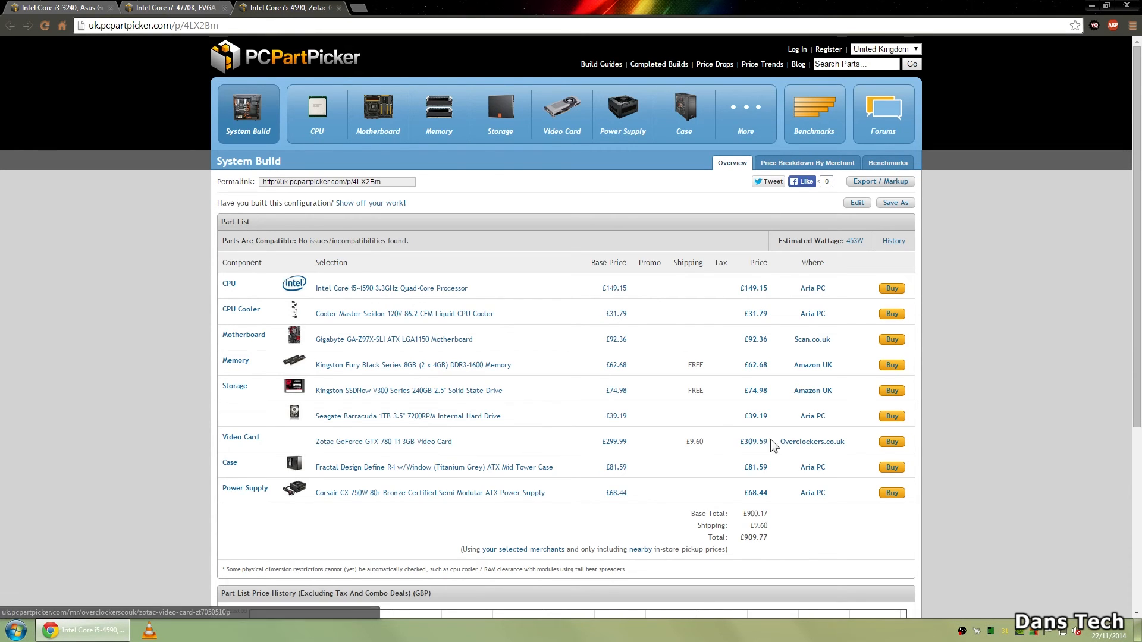
{"action": "mouse_move", "coordinate": [754, 441]}
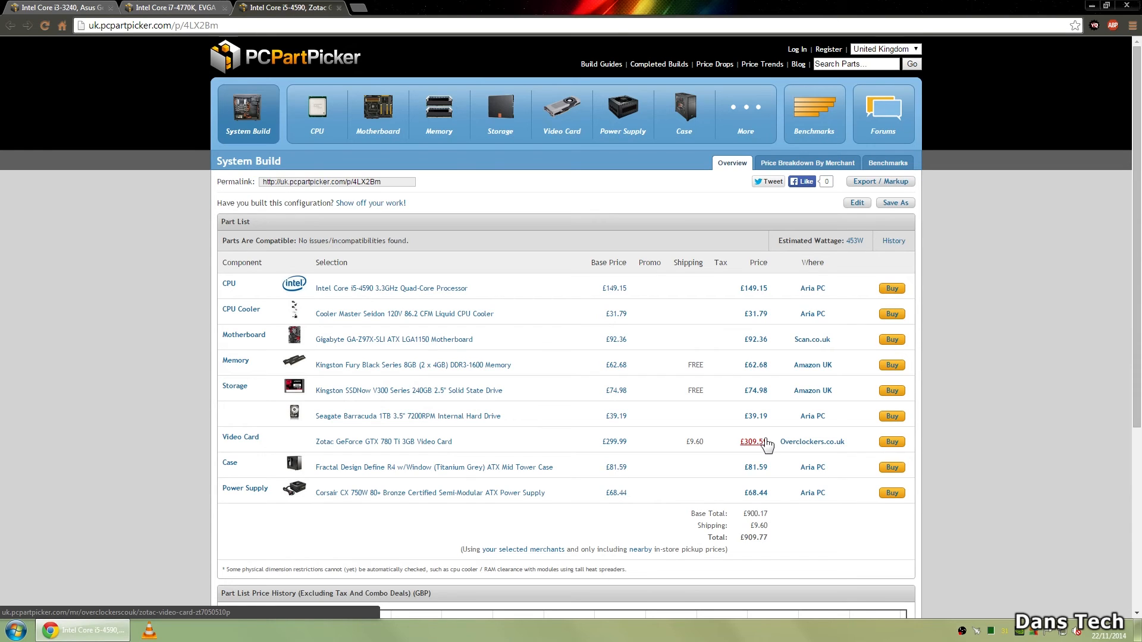
{"action": "mouse_move", "coordinate": [755, 339]}
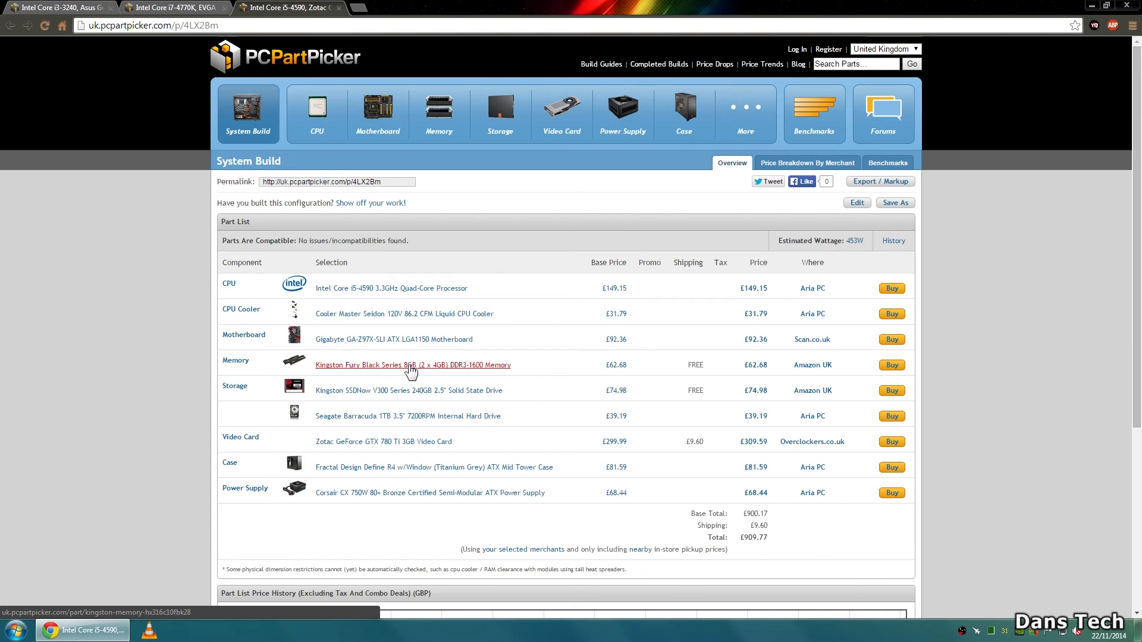
{"action": "mouse_move", "coordinate": [426, 313]}
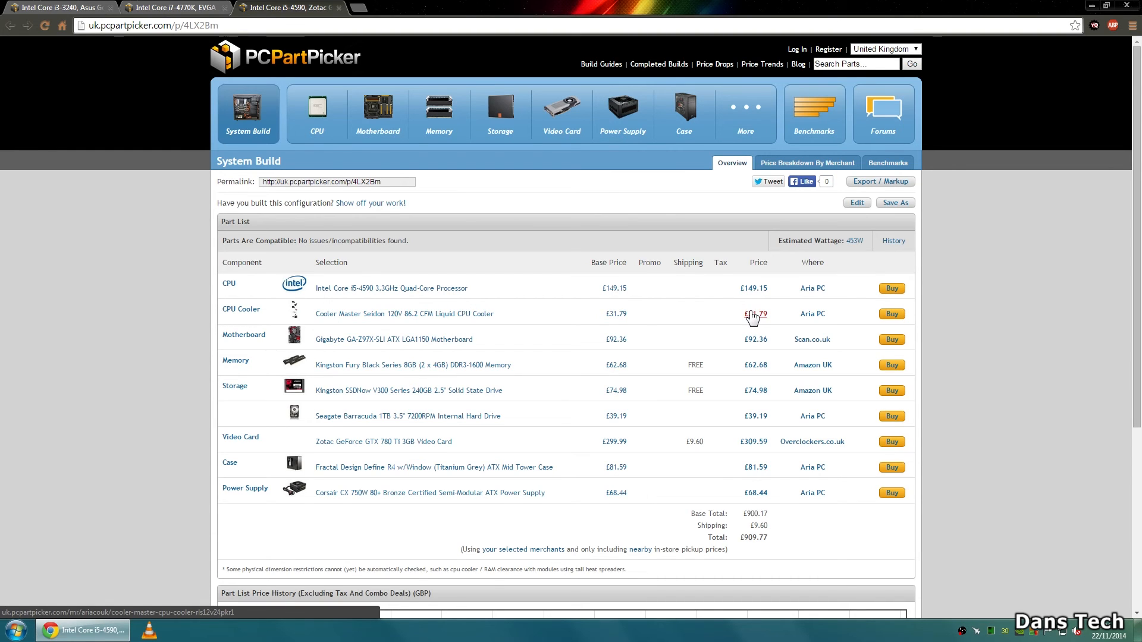
{"action": "mouse_move", "coordinate": [378, 498]}
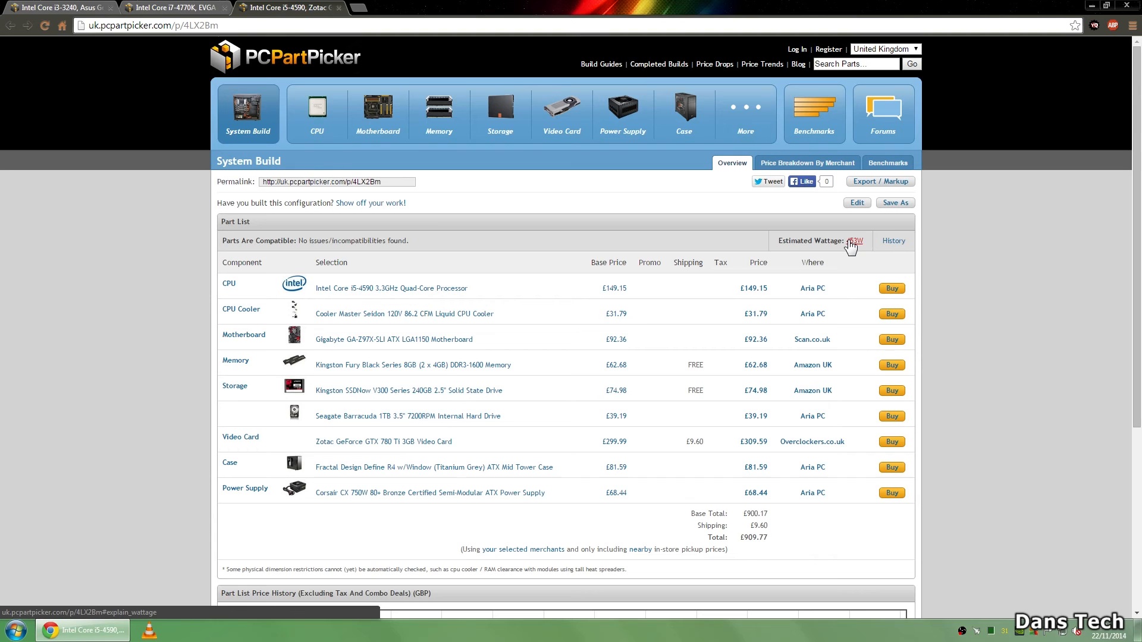
{"action": "left_click", "coordinate": [854, 241]}
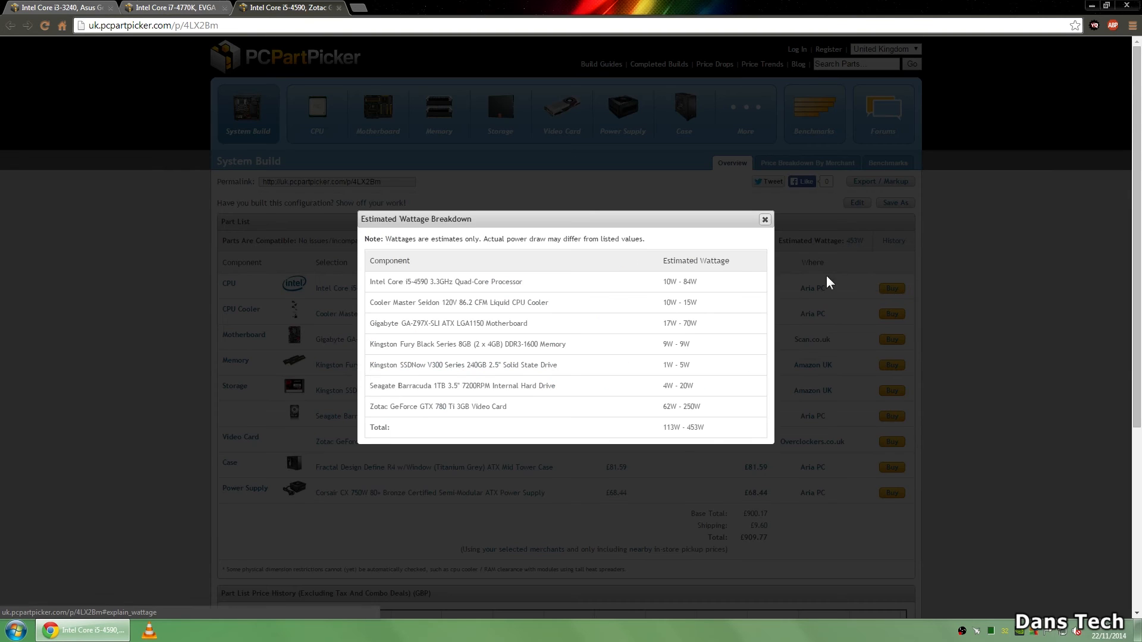
{"action": "double_click", "coordinate": [693, 427]}
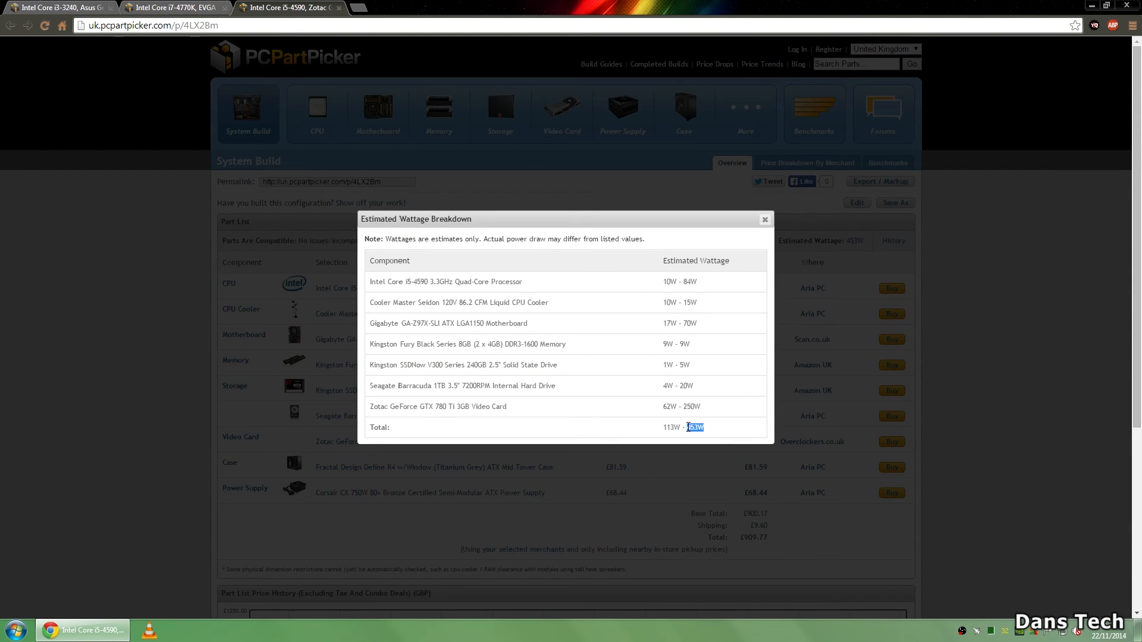
{"action": "mouse_move", "coordinate": [734, 338]}
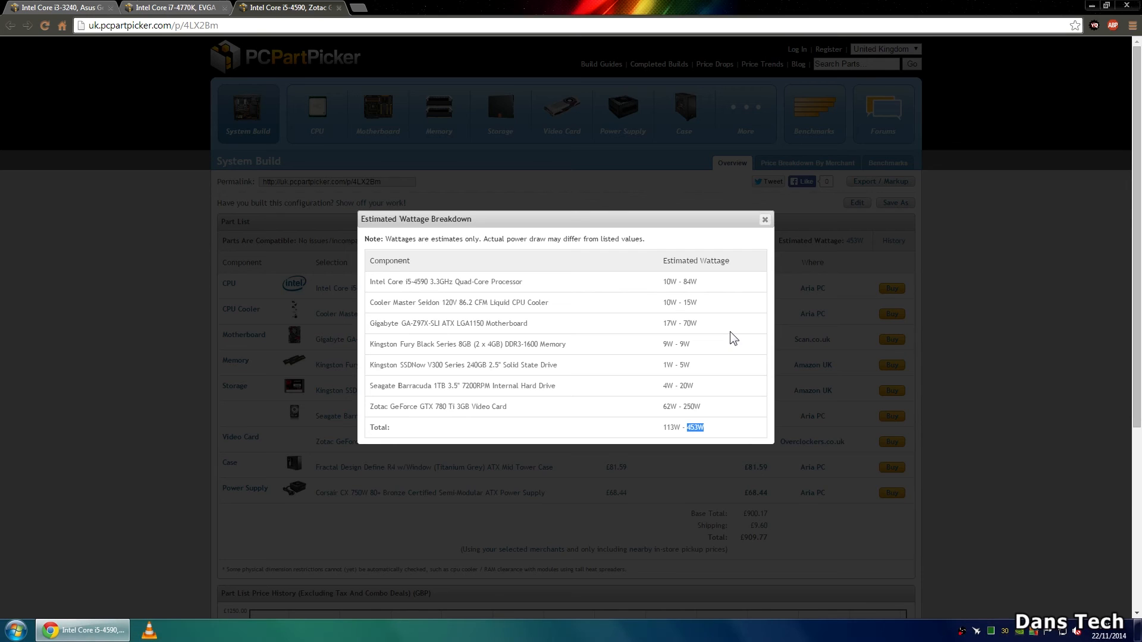
{"action": "left_click", "coordinate": [763, 219]}
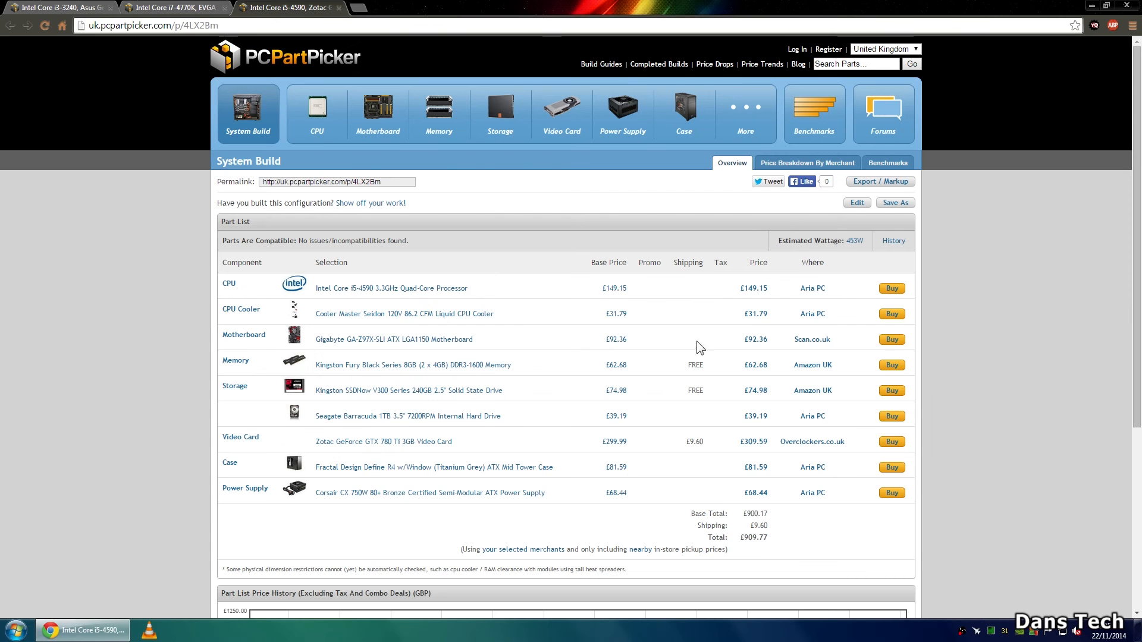